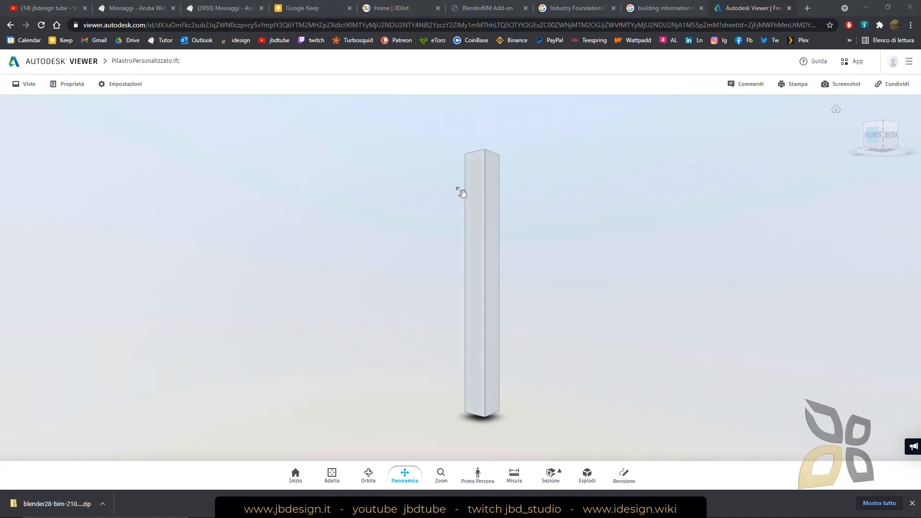
mouse_move(461, 187)
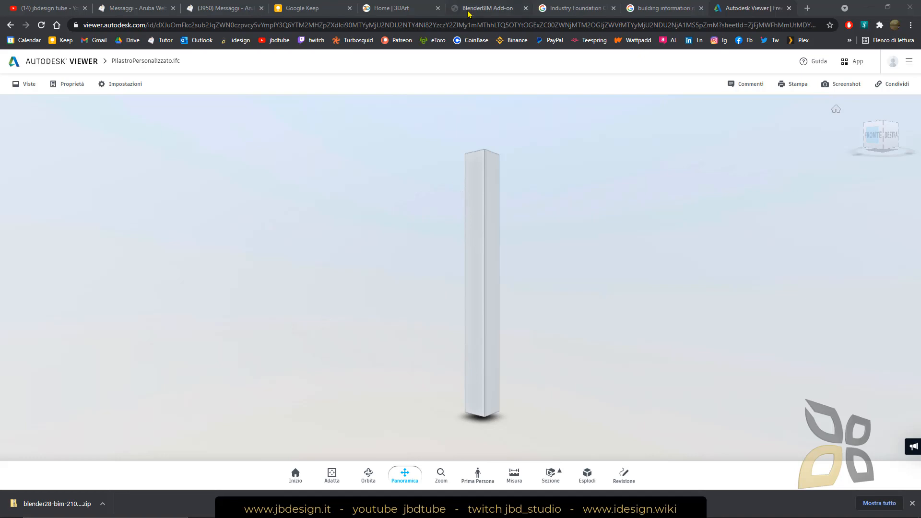
Step: Switch from the Autodesk Viewer pillar model to the BlenderBIM Add-on browser tab
click(481, 8)
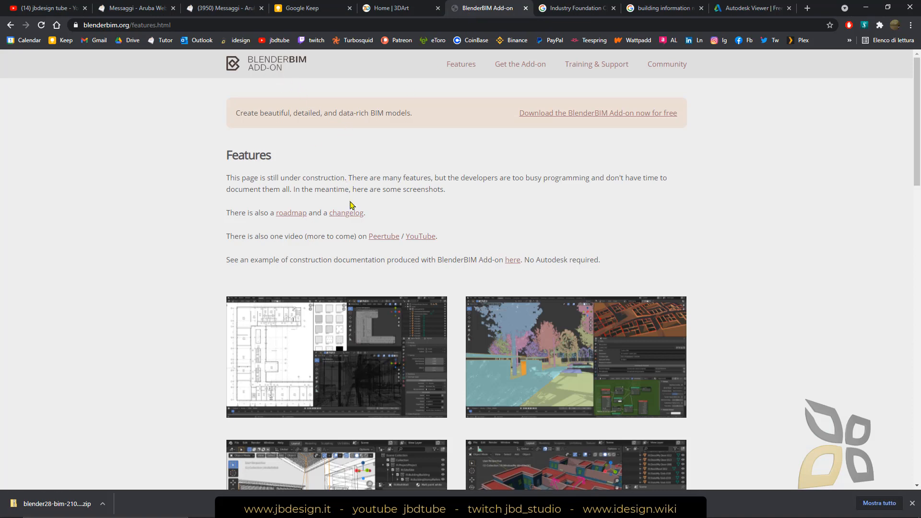
mouse_move(433, 189)
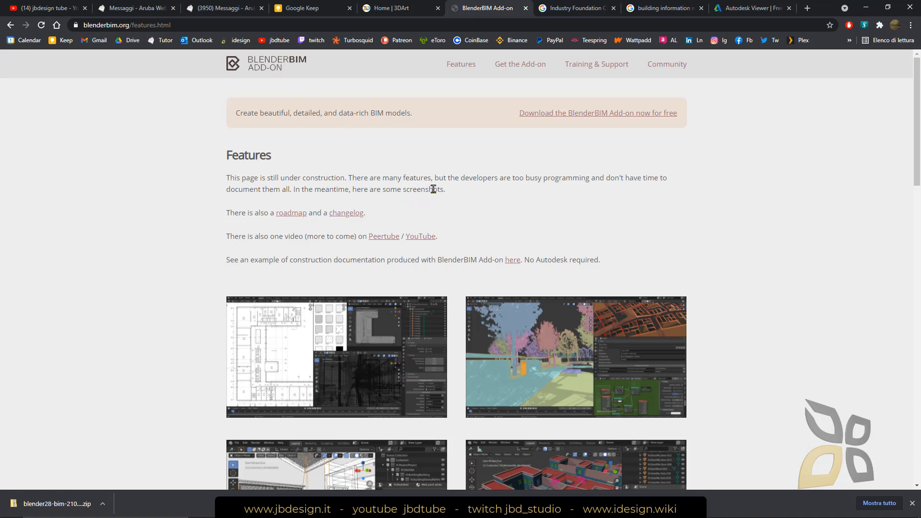
Step: Scroll down through the feature screenshots on the BlenderBIM Features page
scroll(down, 3)
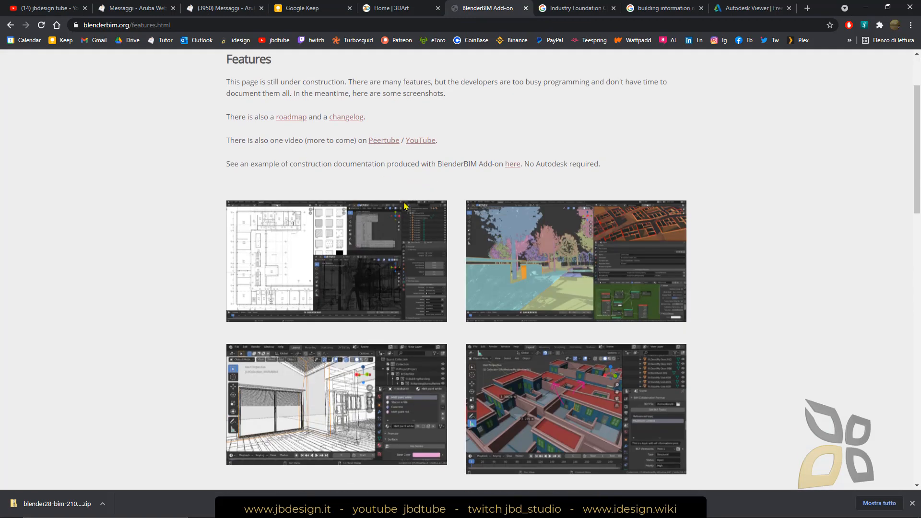
scroll(down, 3)
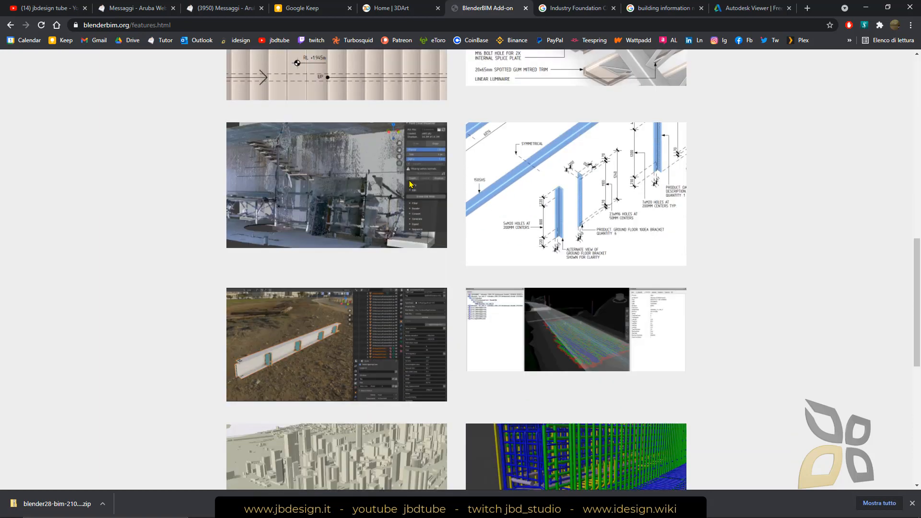
scroll(down, 3)
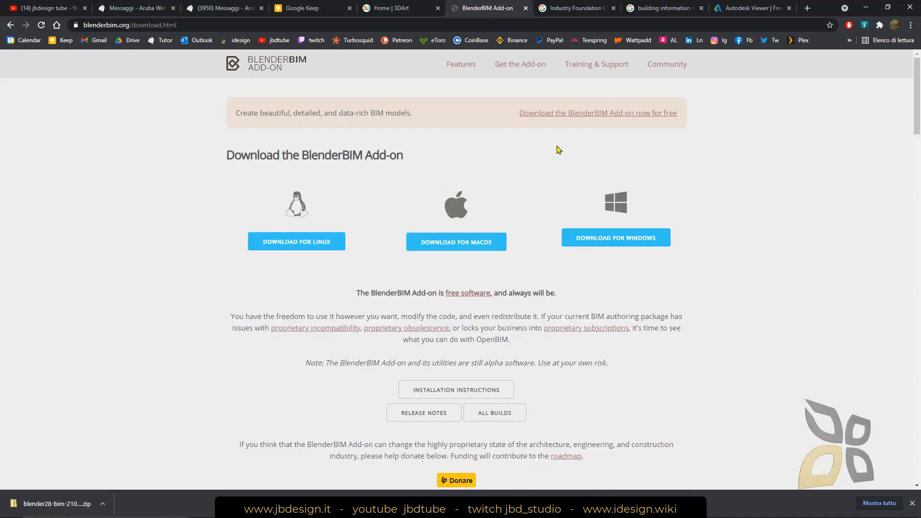
mouse_move(318, 79)
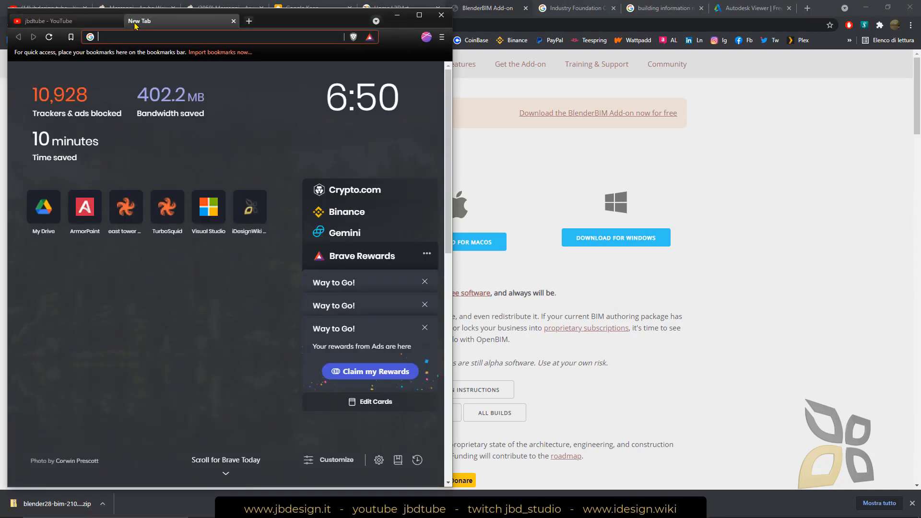
Step: Search 'blenderbim' in Brave, open the BlenderBIM Add-on result and reach its download page
text(blenderbim&oq=blenderbim&aqs=chrome..69i57.2223j...)
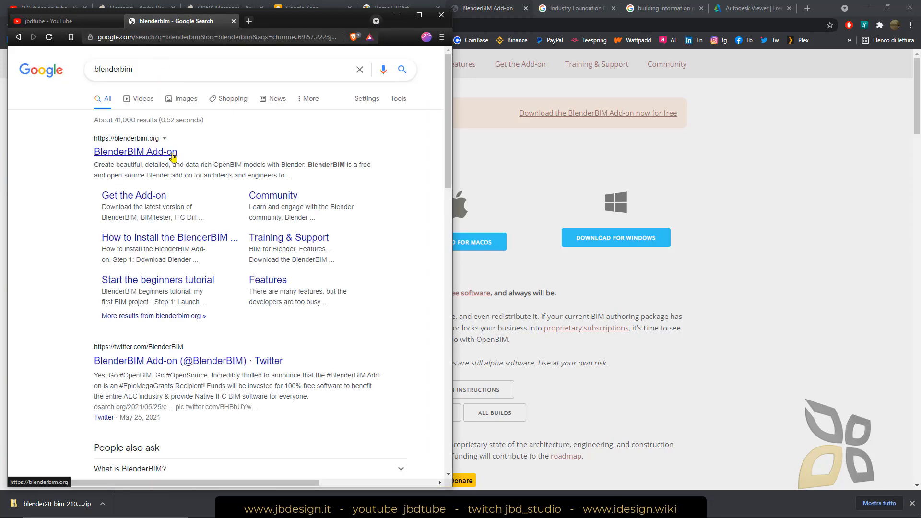
click(135, 152)
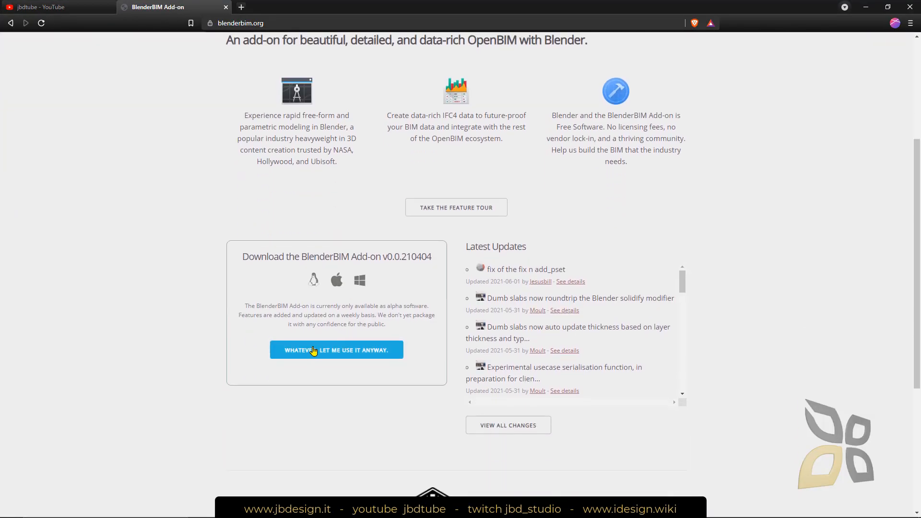
mouse_move(289, 313)
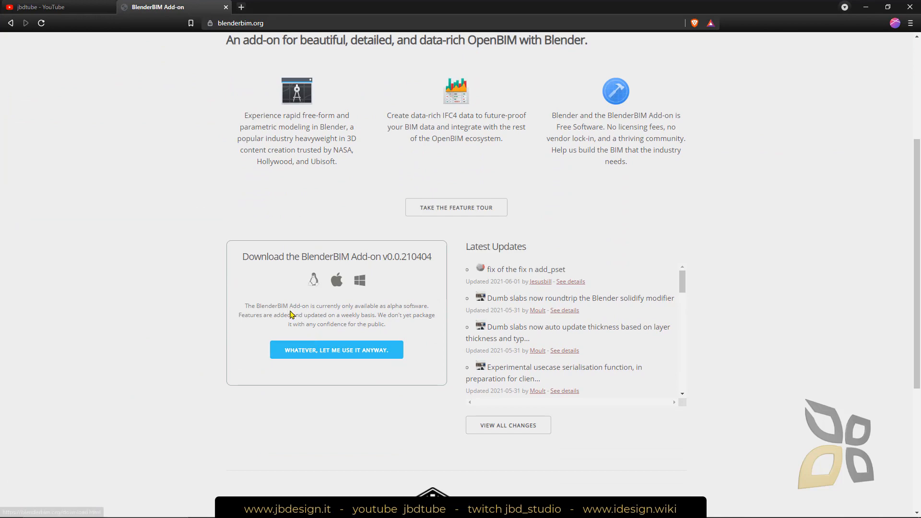
double_click(394, 306)
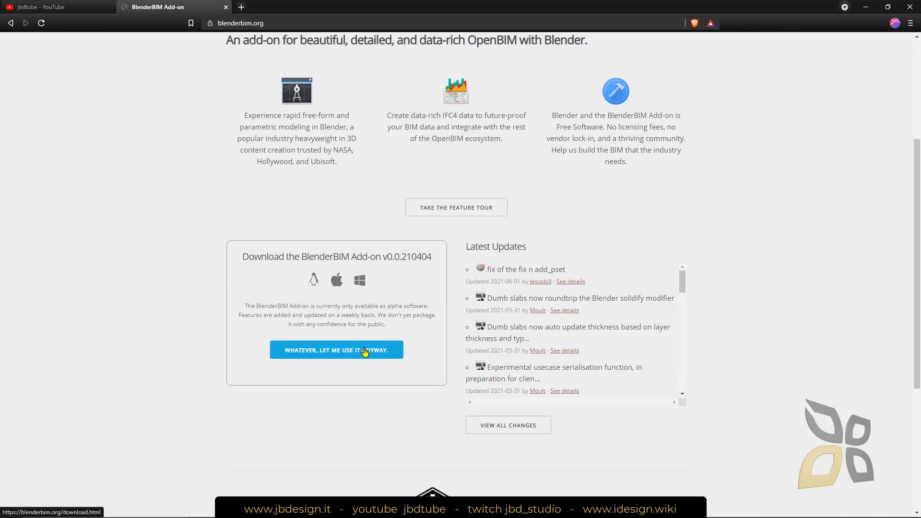
click(337, 349)
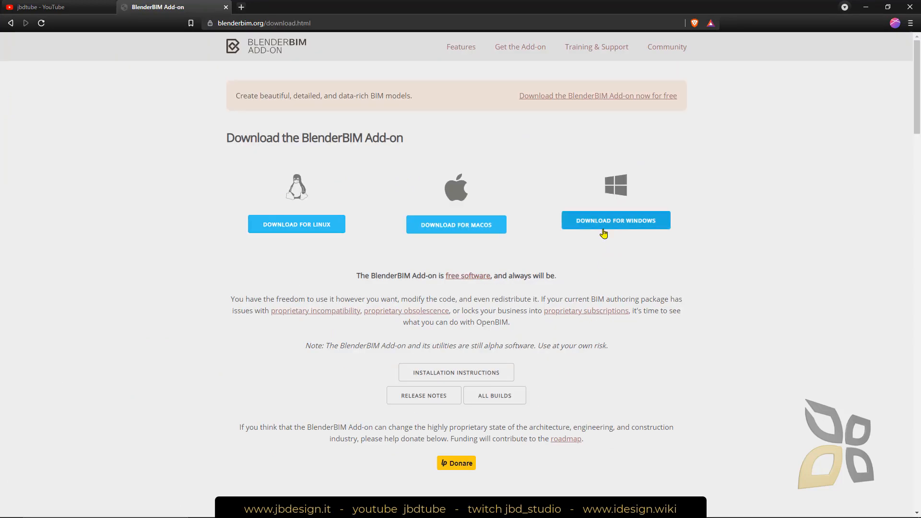
mouse_move(471, 240)
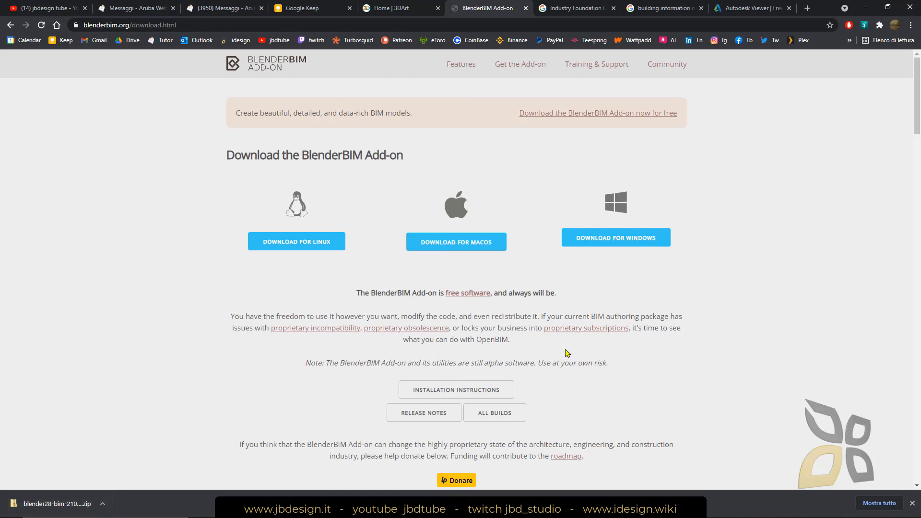
mouse_move(59, 316)
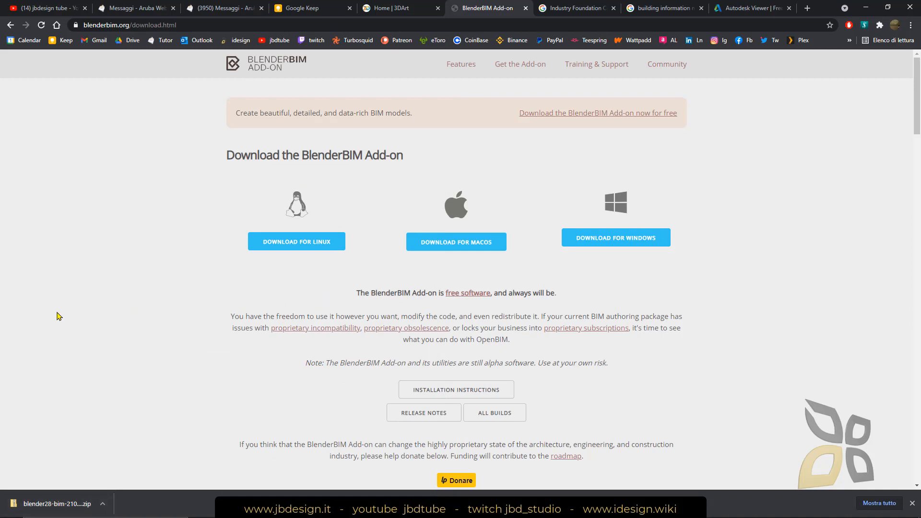
mouse_move(80, 189)
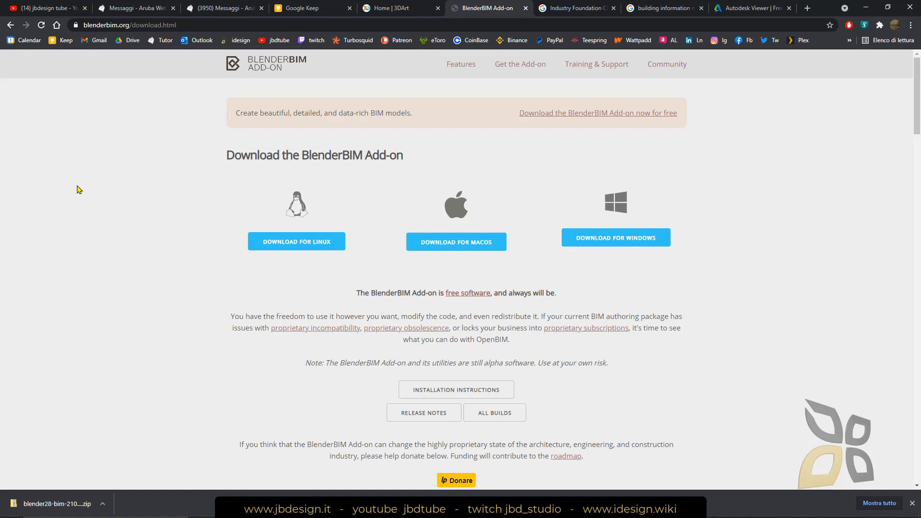
mouse_move(94, 83)
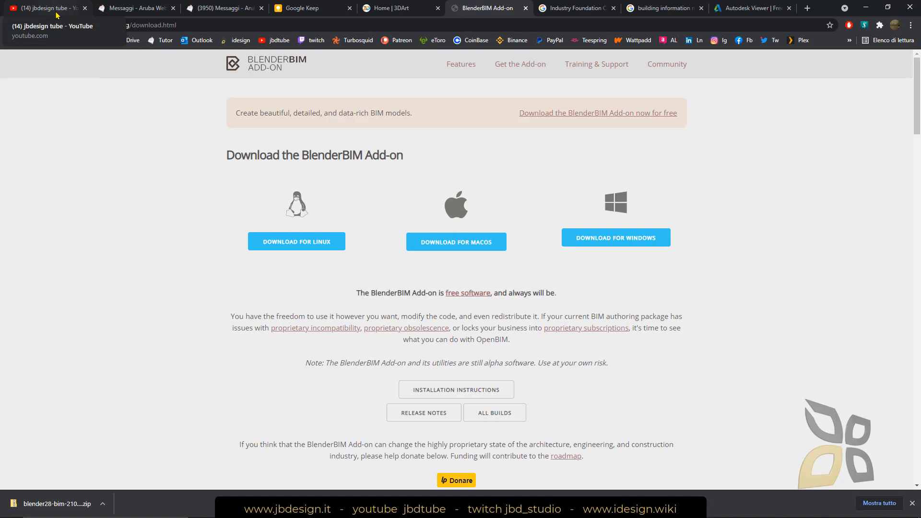
Step: Search the YouTube channel's videos for 'blender' and browse the matching results
click(44, 7)
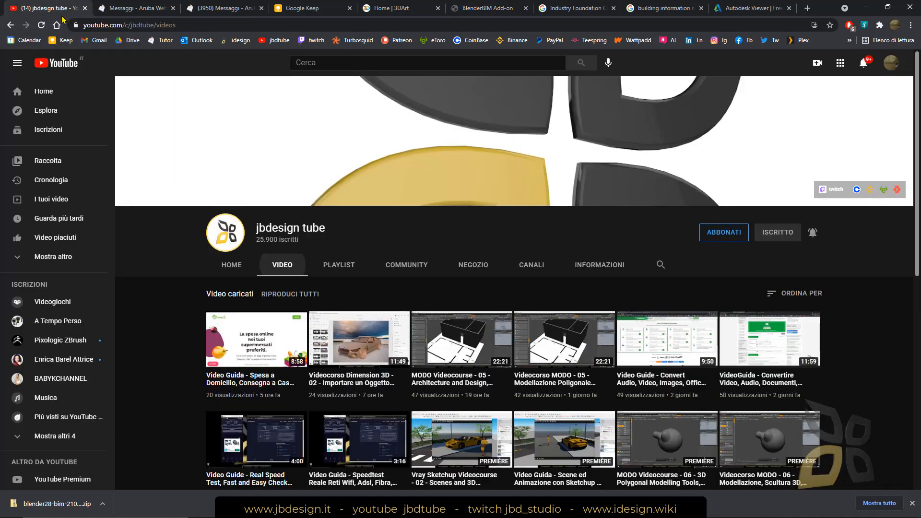
click(661, 264)
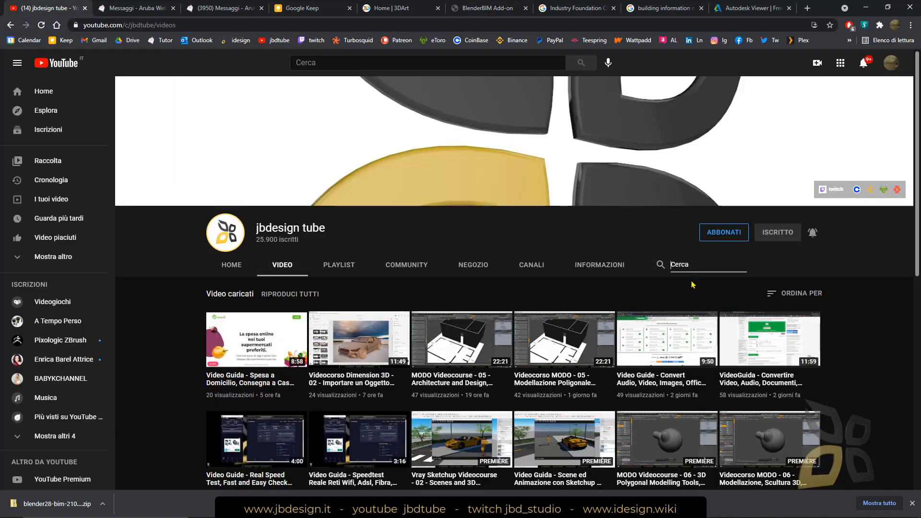
text(blender)
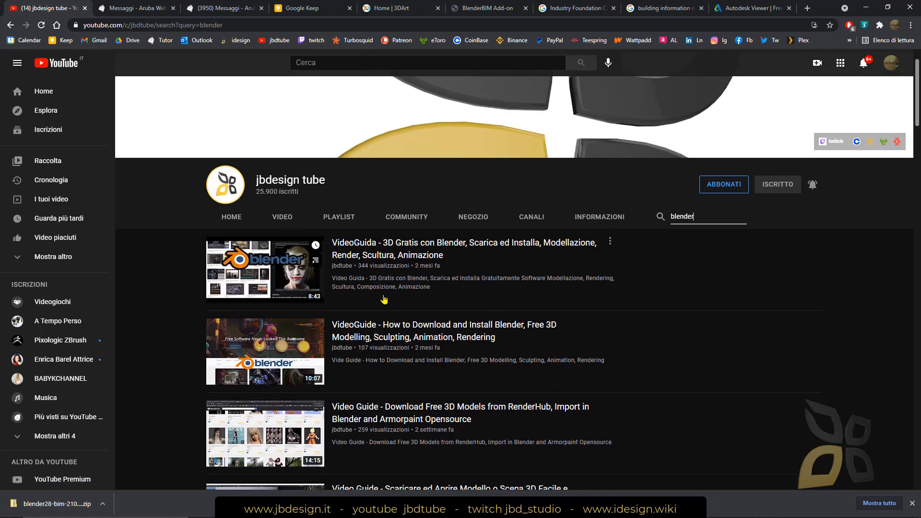
scroll(down, 3)
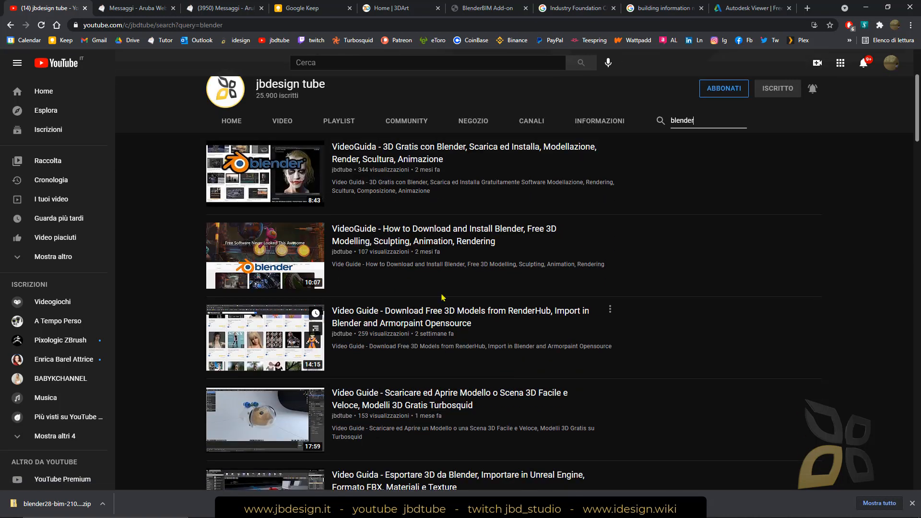
scroll(down, 3)
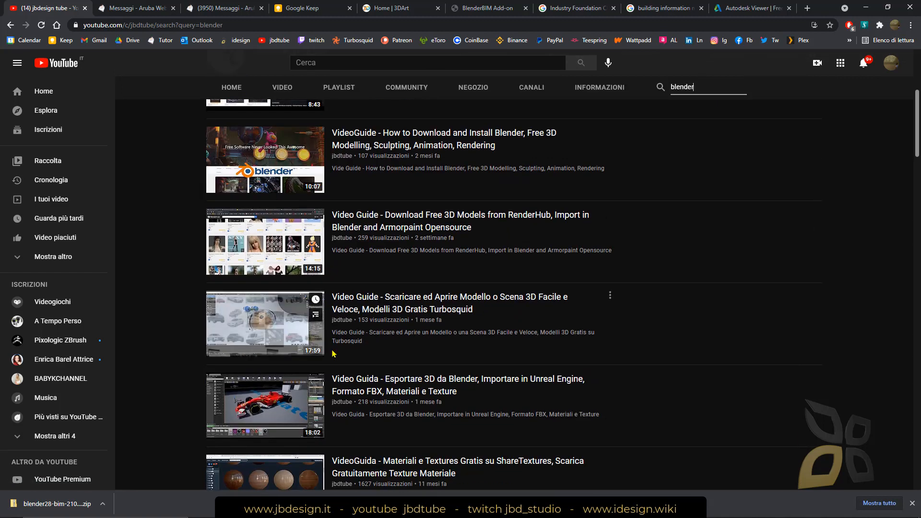
scroll(down, 3)
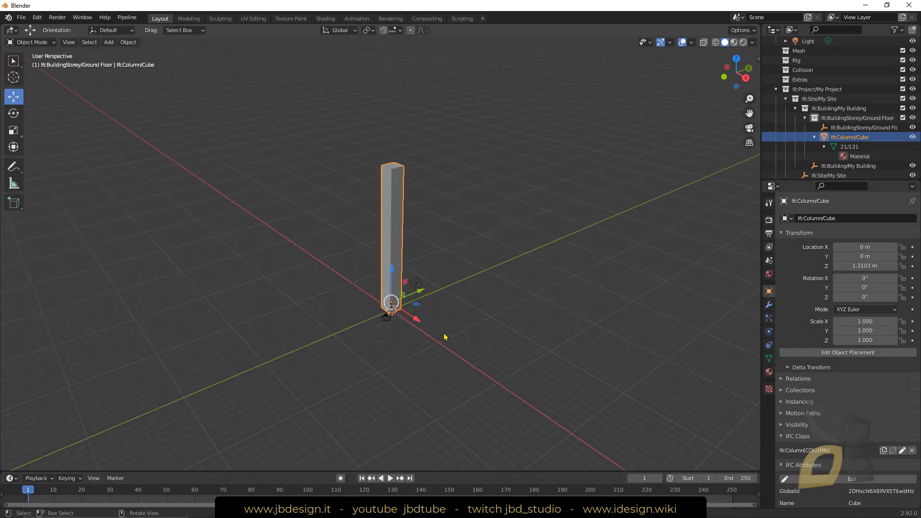
Step: Orbit the IfcColumn pillar in Blender, then start a blank new tab in Brave
drag(444, 337, 516, 317)
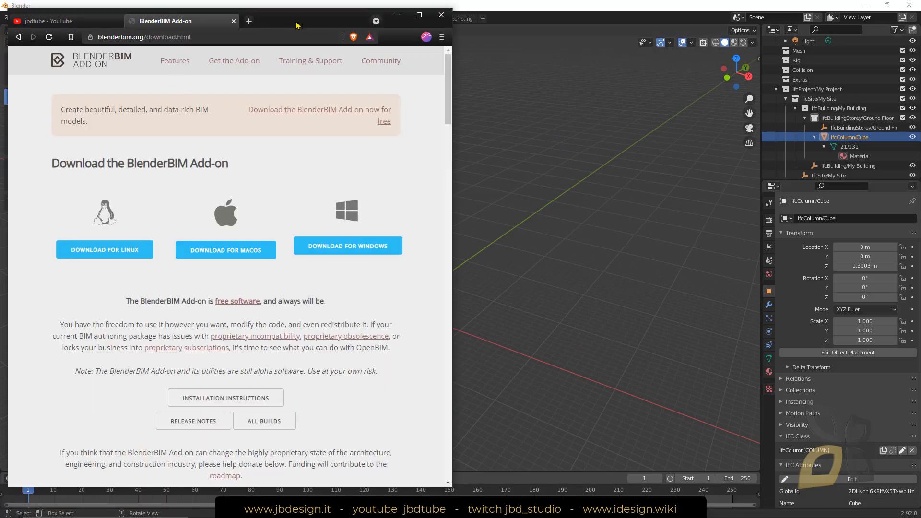
click(248, 20)
text(b)
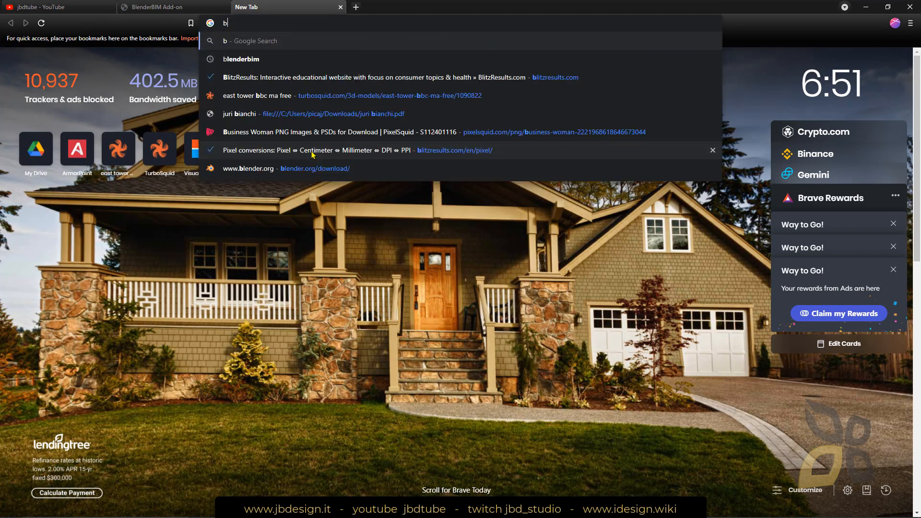
Step: Search Google for building information modeling, dismiss the translate offer, then search 'revit autodesk'
text(uilding info)
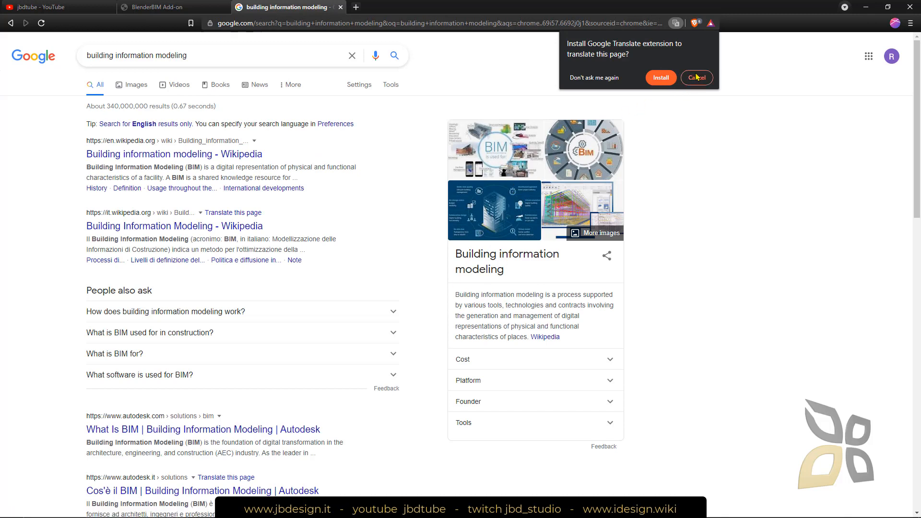
click(696, 78)
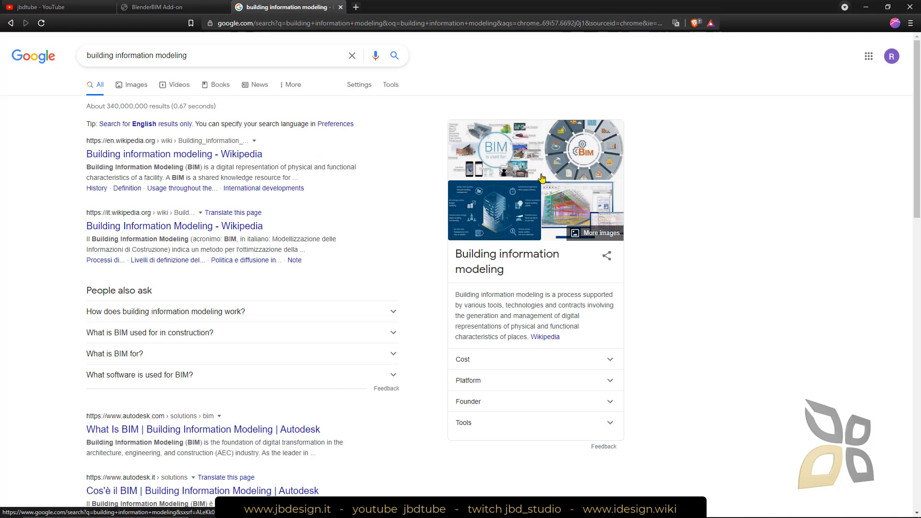
mouse_move(448, 179)
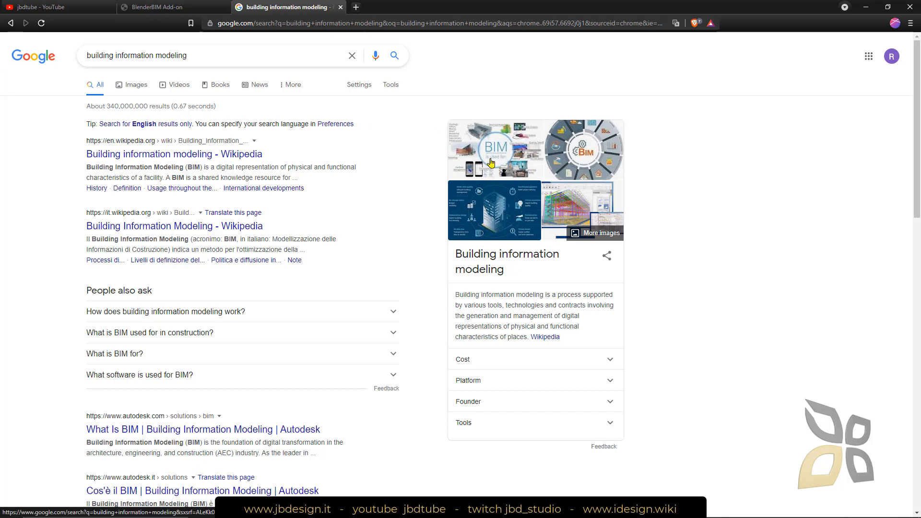
mouse_move(612, 318)
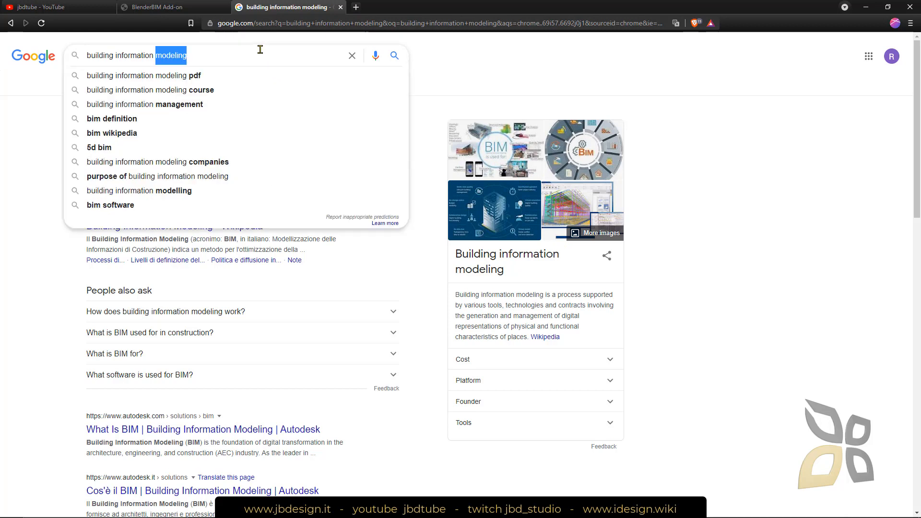
text(revit autodesk)
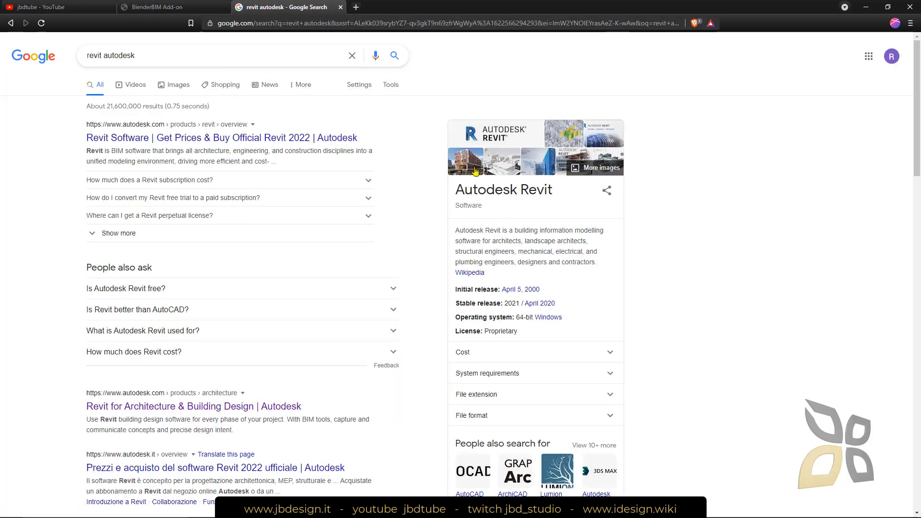
mouse_move(555, 301)
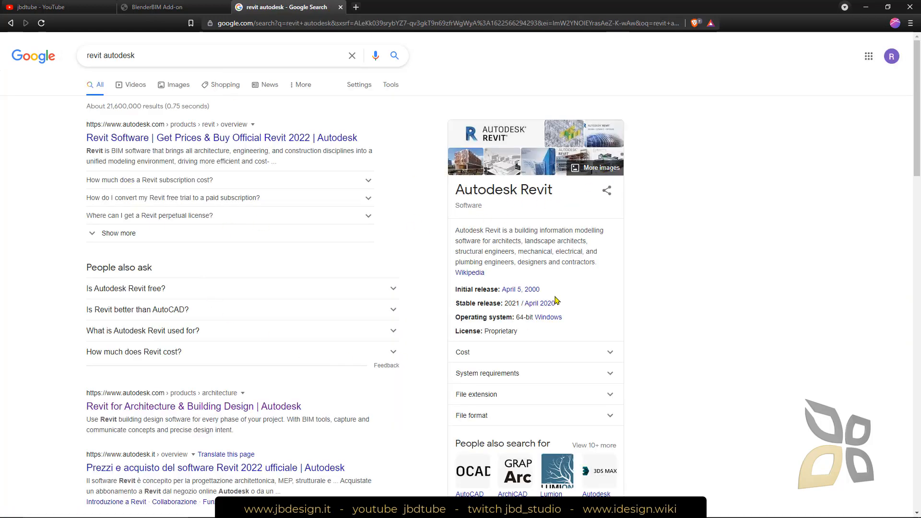
mouse_move(58, 70)
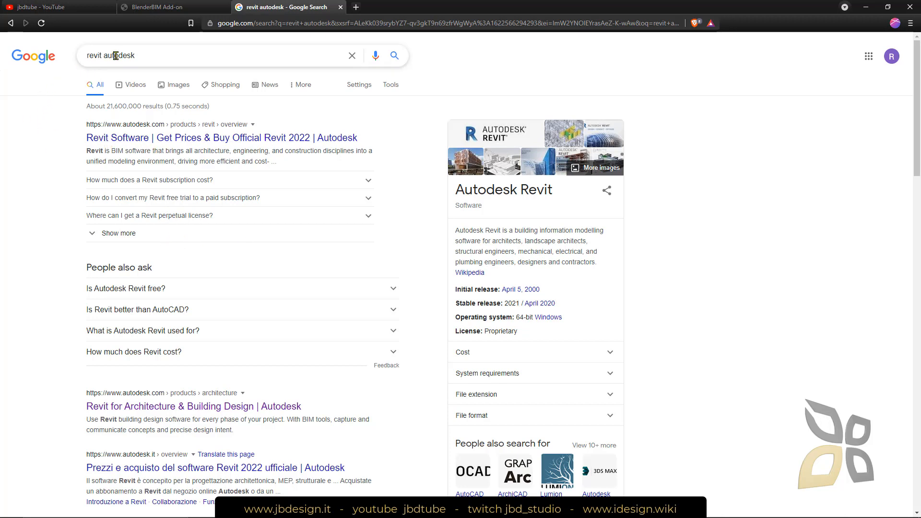
Step: Search Google for 'ifc', refine to 'ifc bim' and browse the Industry Foundation Classes results
text(ifc)
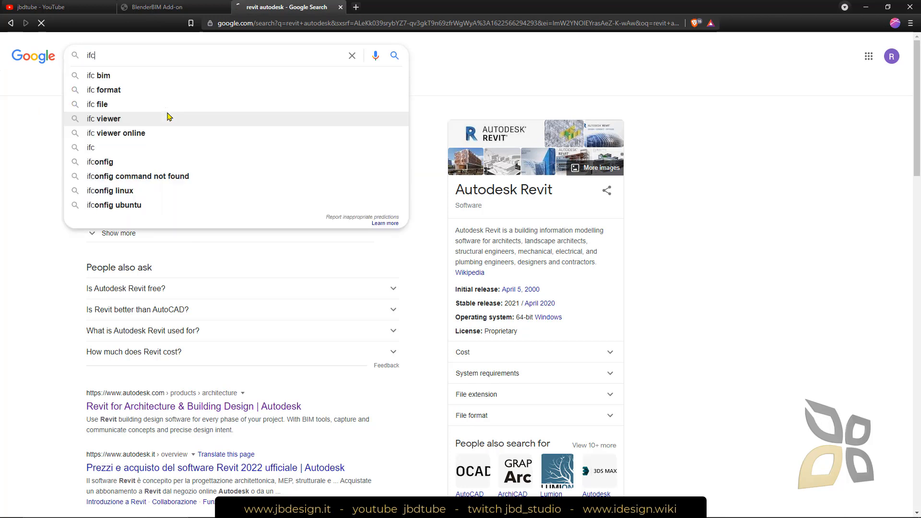
key(enter)
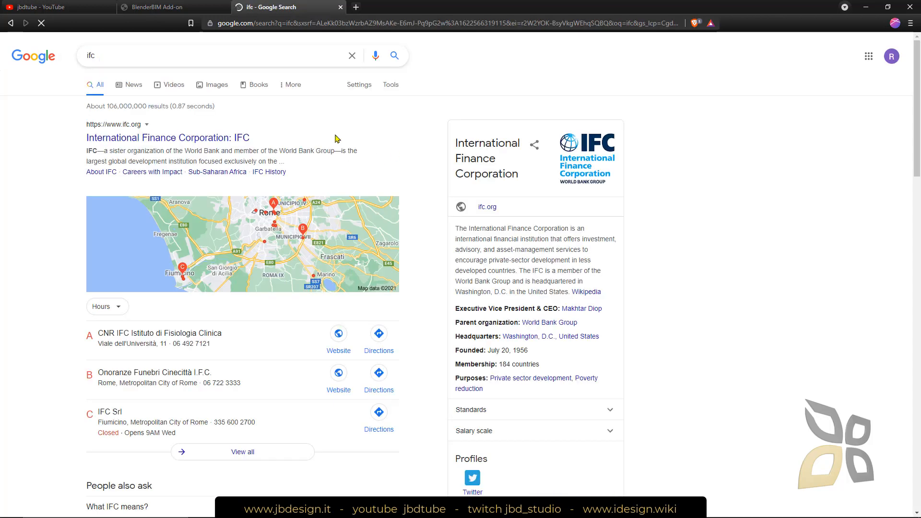
text(bim)
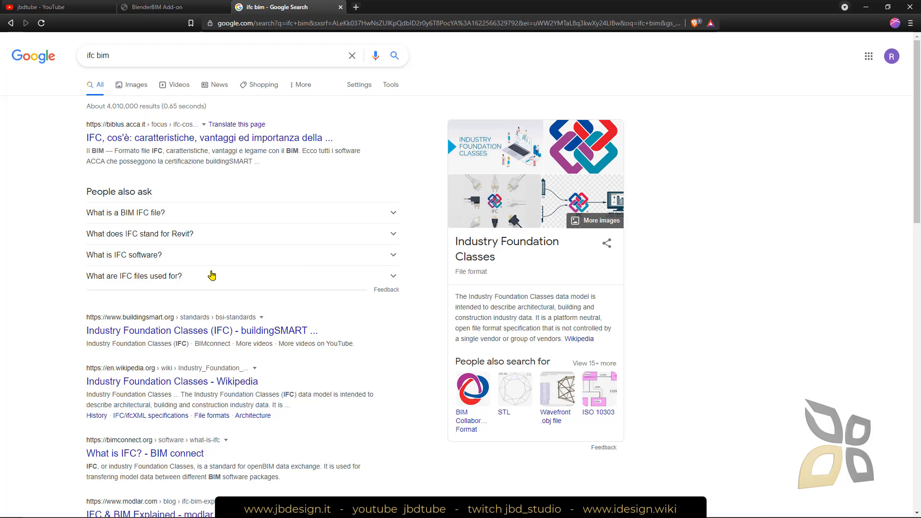
scroll(down, 3)
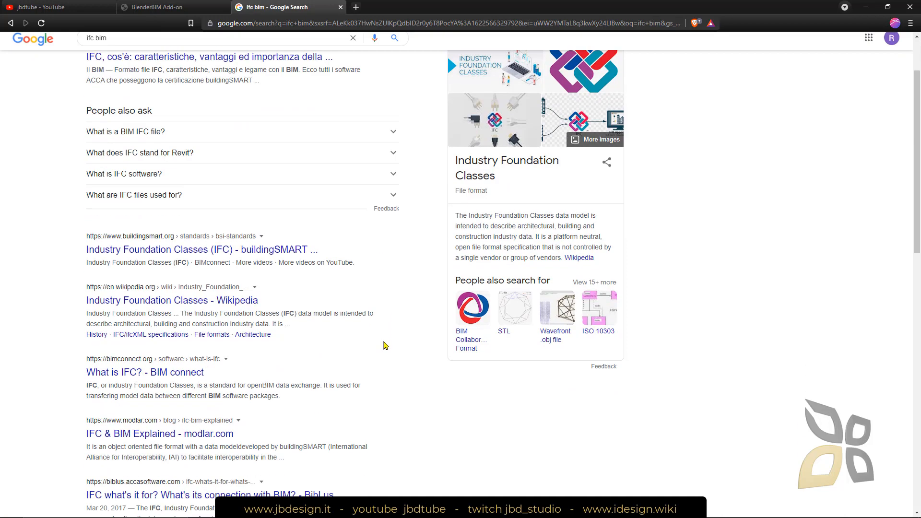
scroll(down, 3)
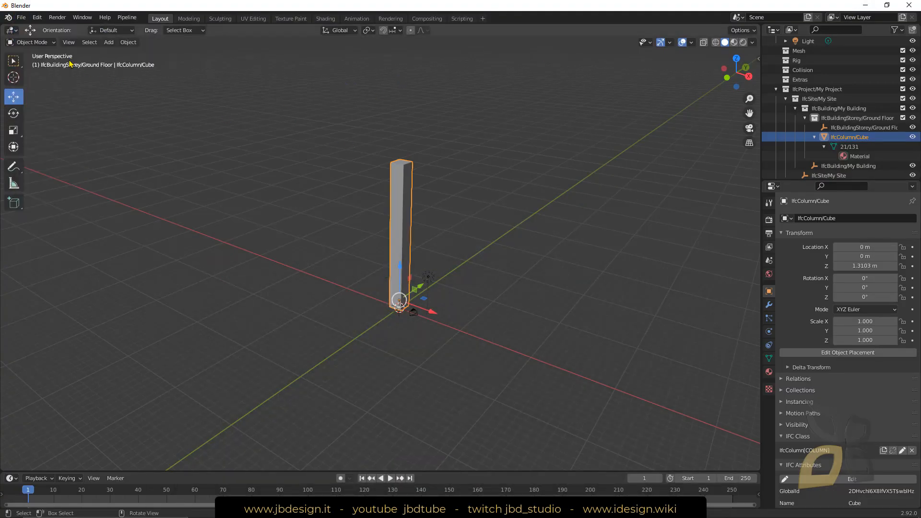
Step: Replace the IfcColumn project with a new General scene via File > New
click(20, 17)
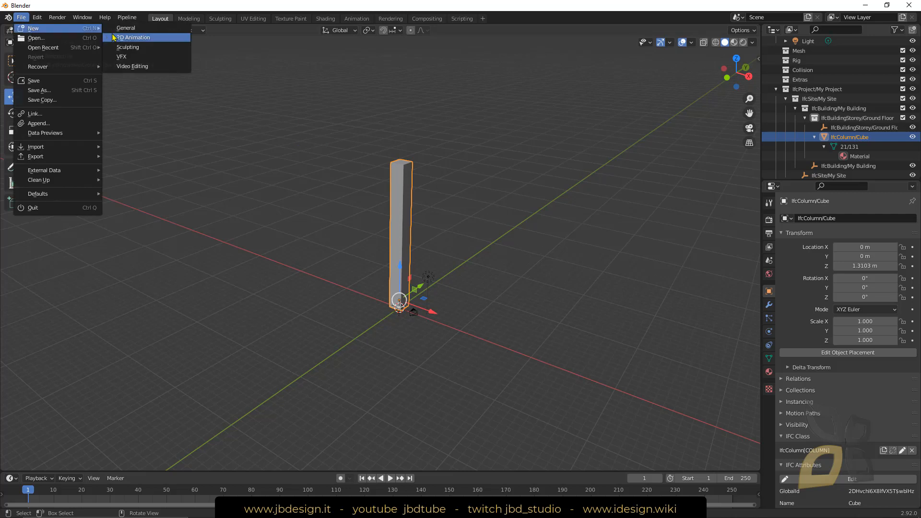
click(124, 27)
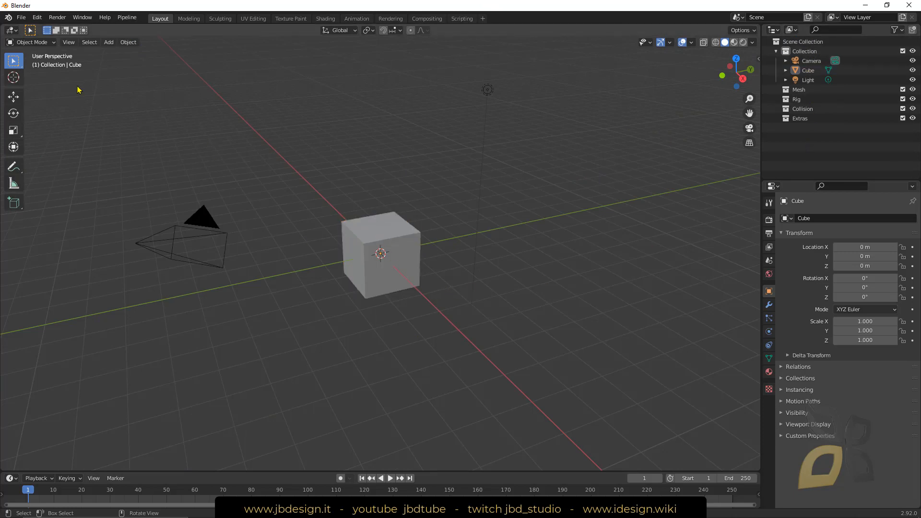
mouse_move(246, 160)
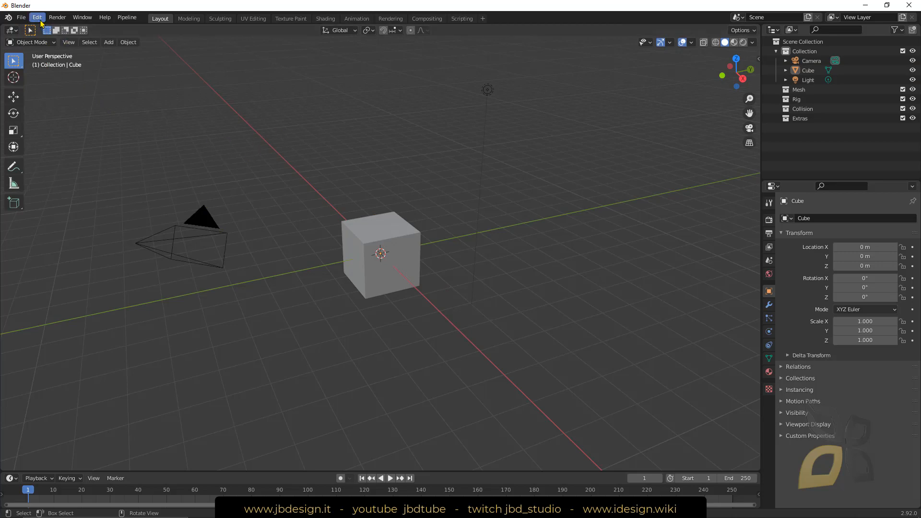
Step: From Preferences Add-ons, choose blender28-bim-210404-py37-win.zip in Downloads for installation
click(37, 17)
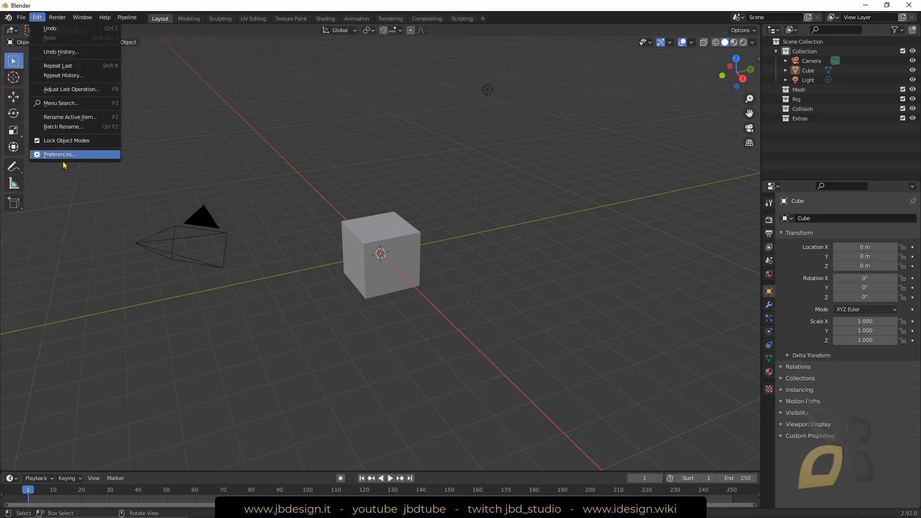
click(58, 155)
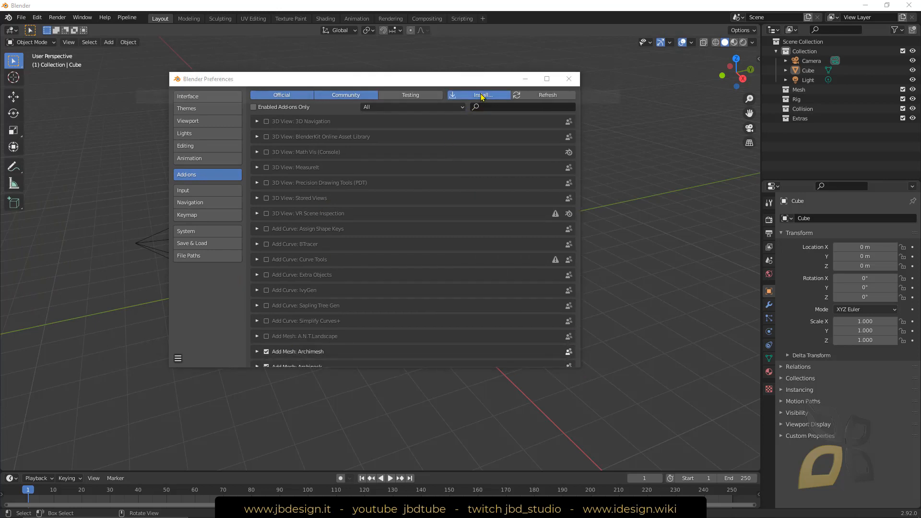
click(479, 95)
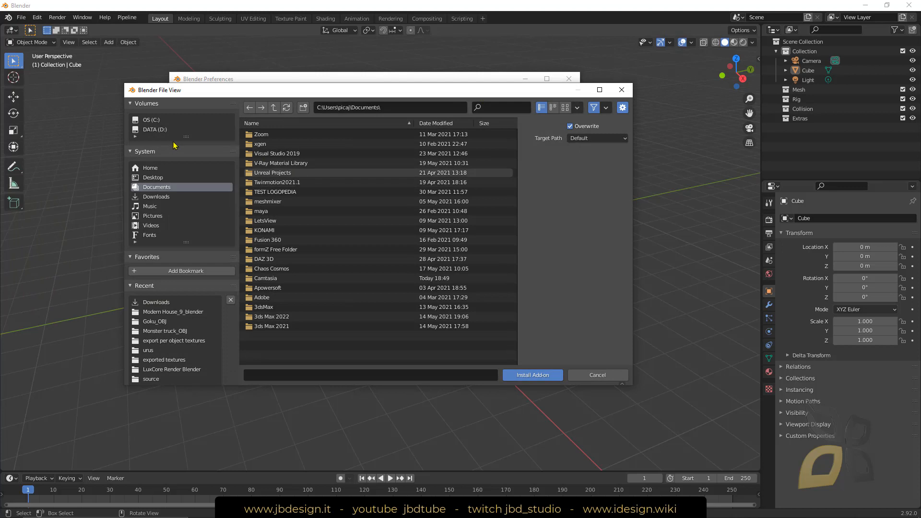
click(156, 196)
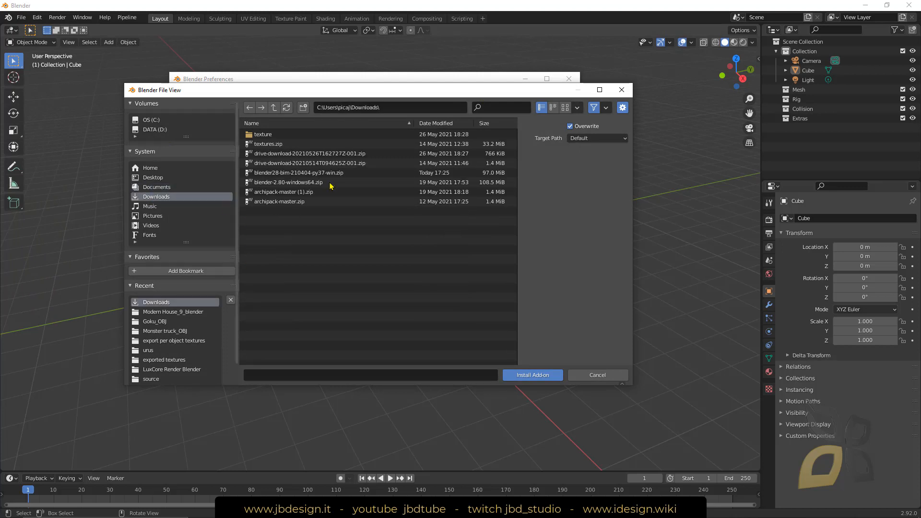
click(299, 172)
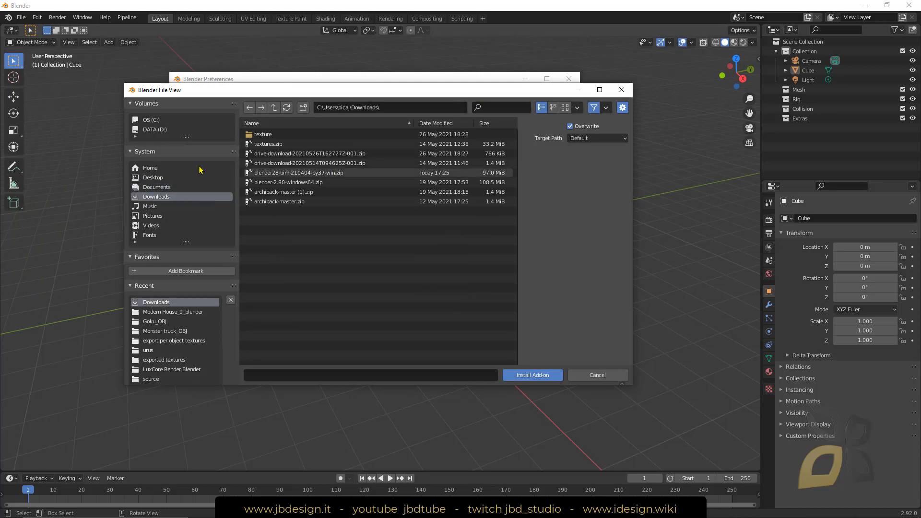
click(298, 172)
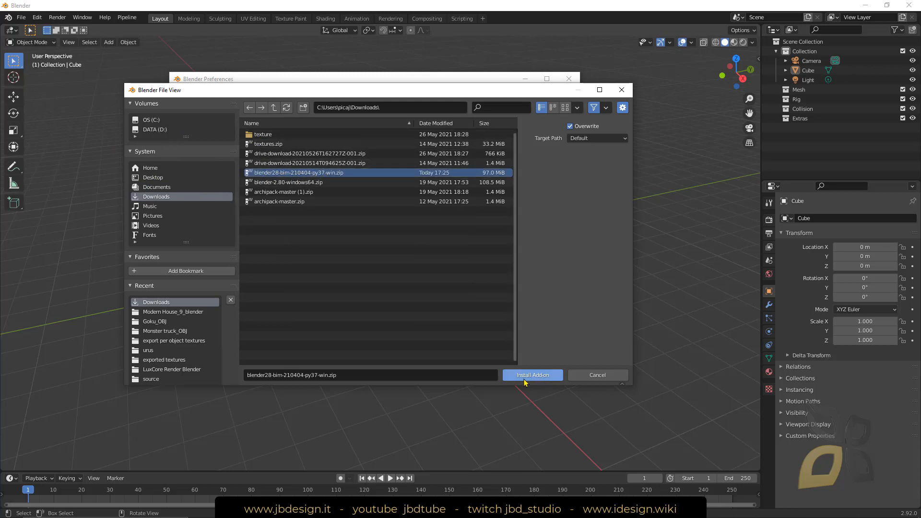
mouse_move(621, 99)
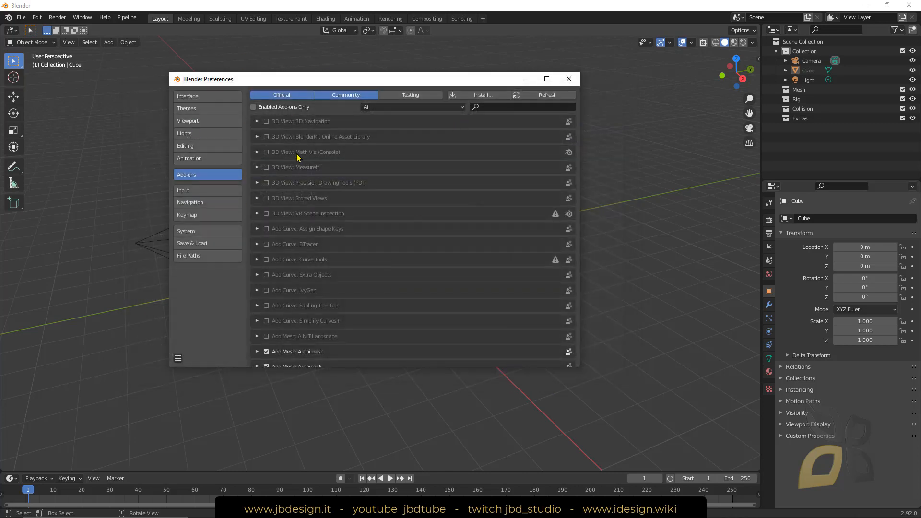
Step: Filter add-ons by 'blend', enable Import-Export: BlenderBIM and close Preferences
click(523, 107)
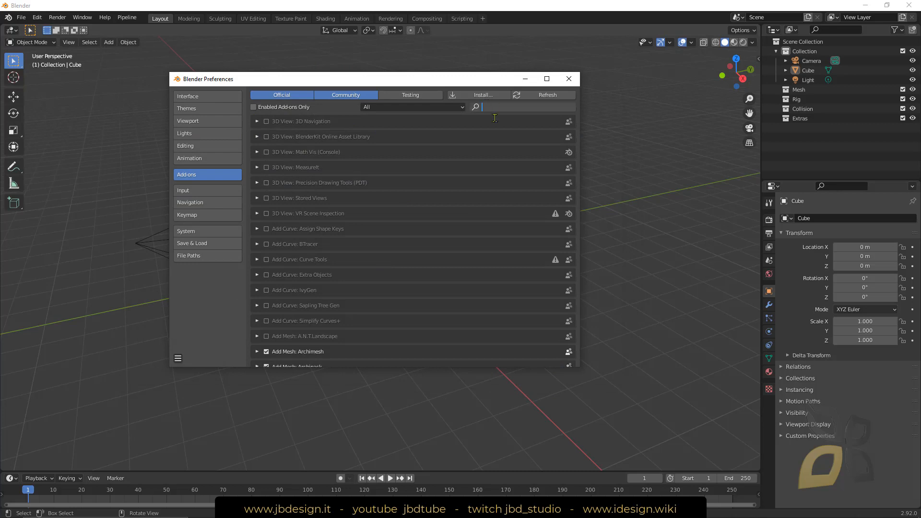
text(blenderbim)
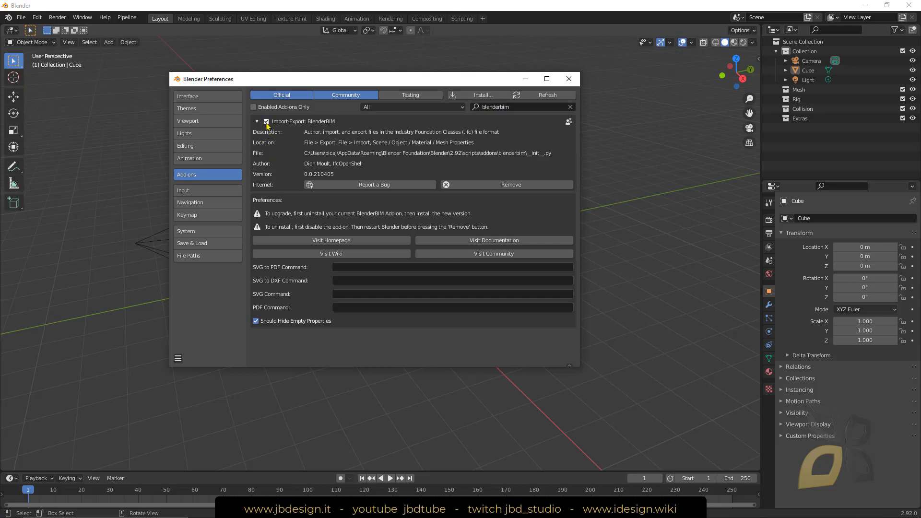
click(266, 121)
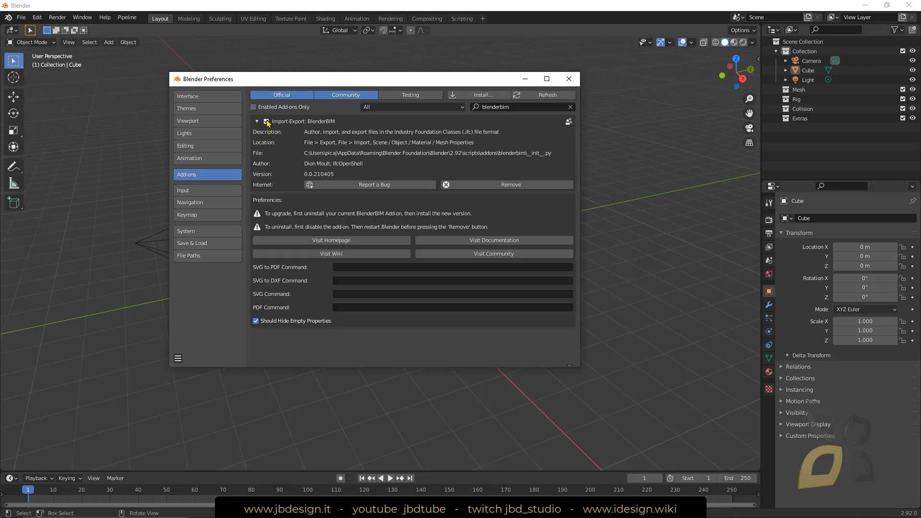
click(266, 120)
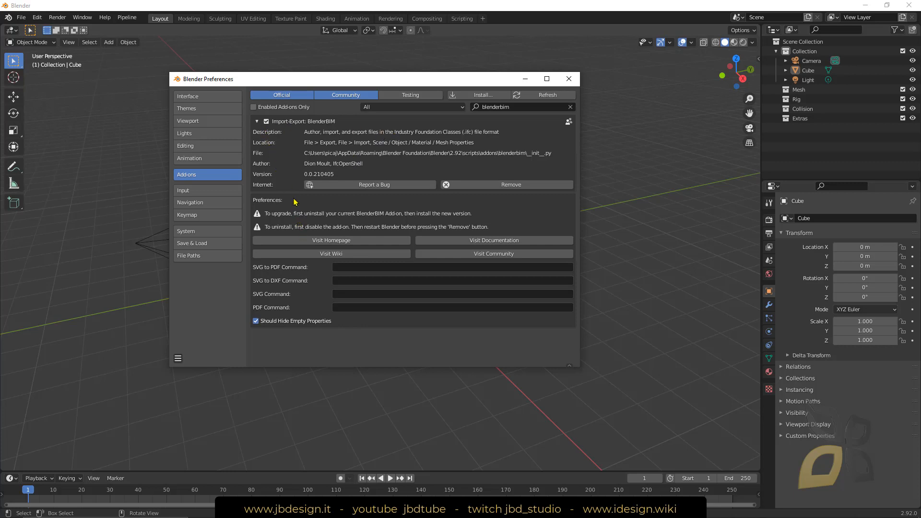
mouse_move(333, 284)
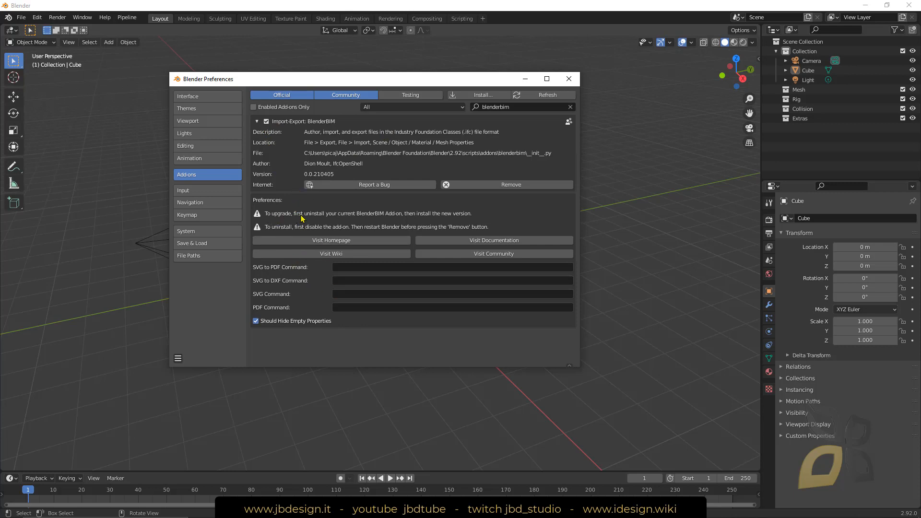
mouse_move(301, 219)
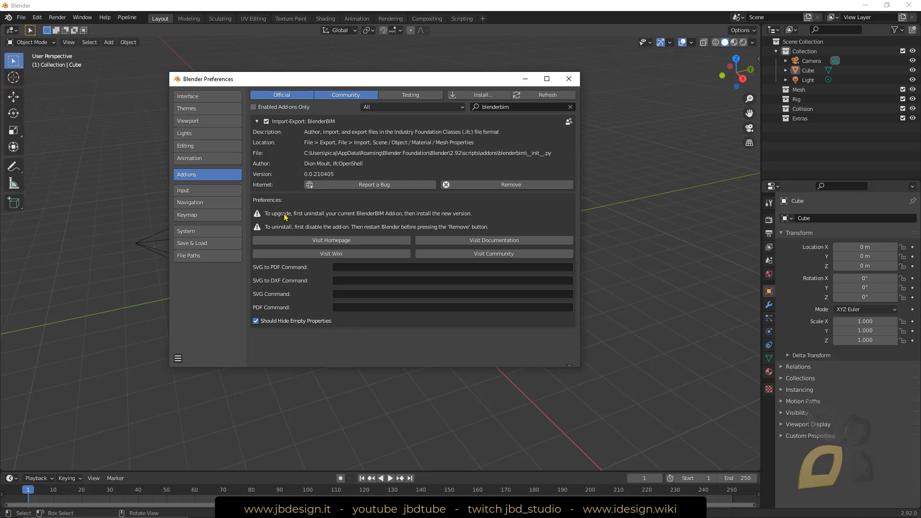
mouse_move(409, 221)
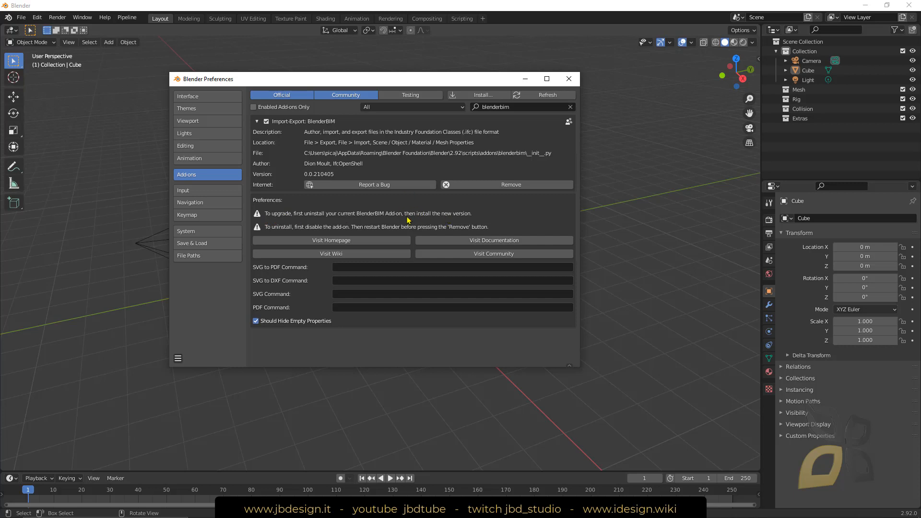
mouse_move(269, 234)
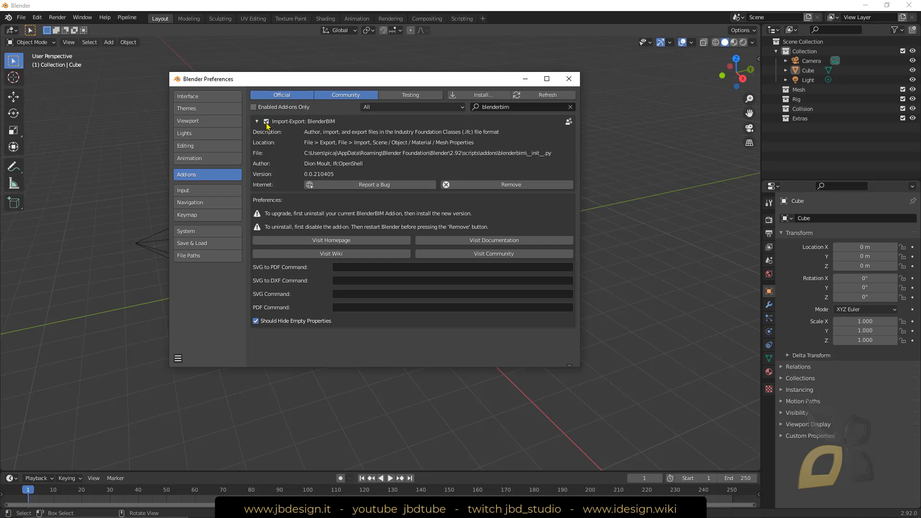
click(568, 79)
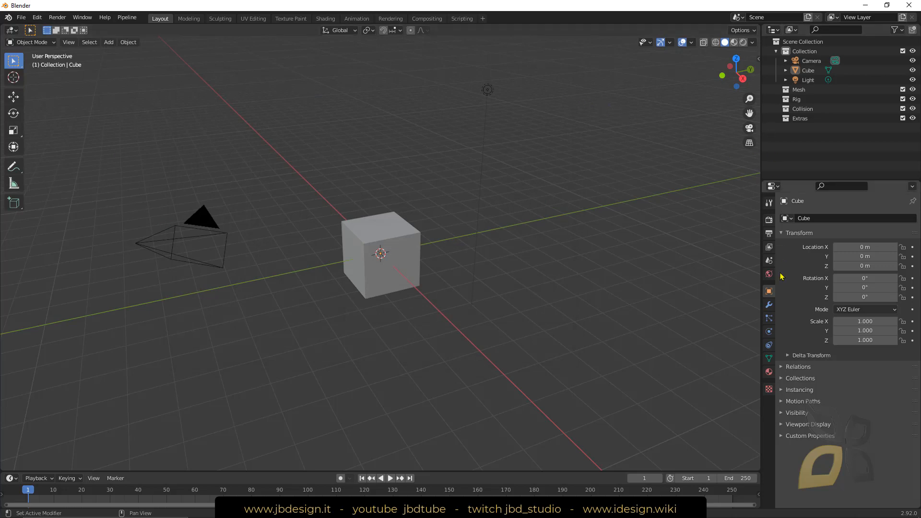
Step: Show the Scene properties with the IFC Project and BIMTester panels collapsed, then select the default cube
click(769, 260)
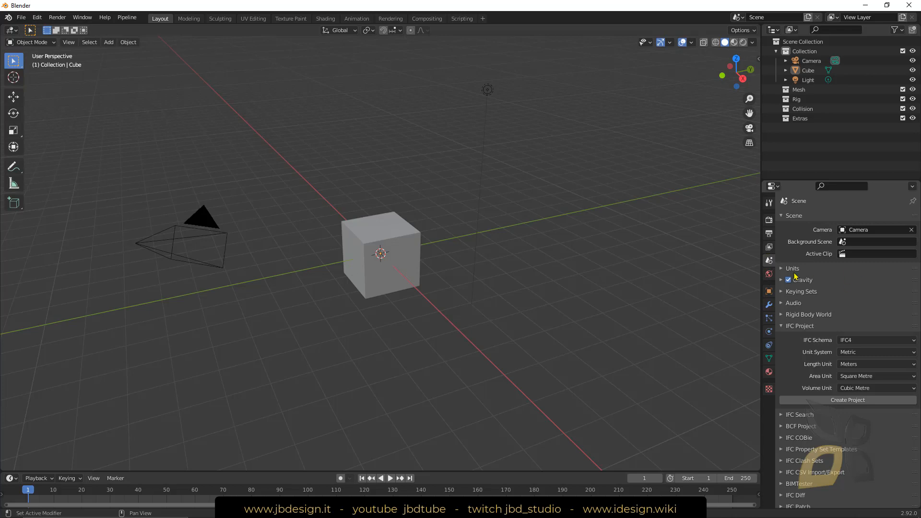
click(782, 215)
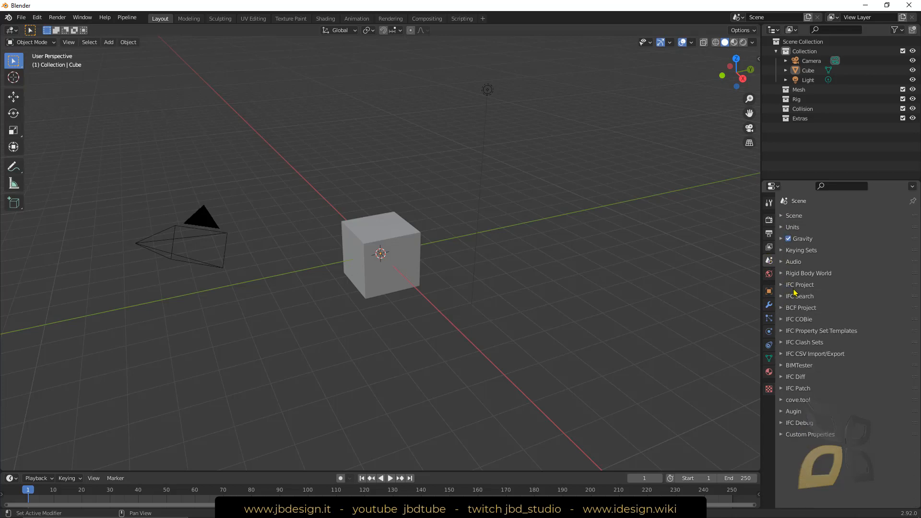
mouse_move(846, 335)
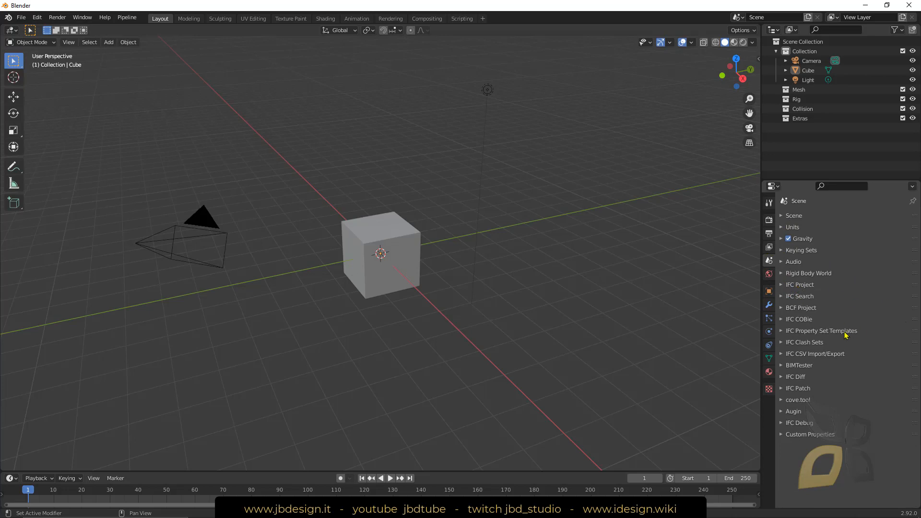
mouse_move(797, 286)
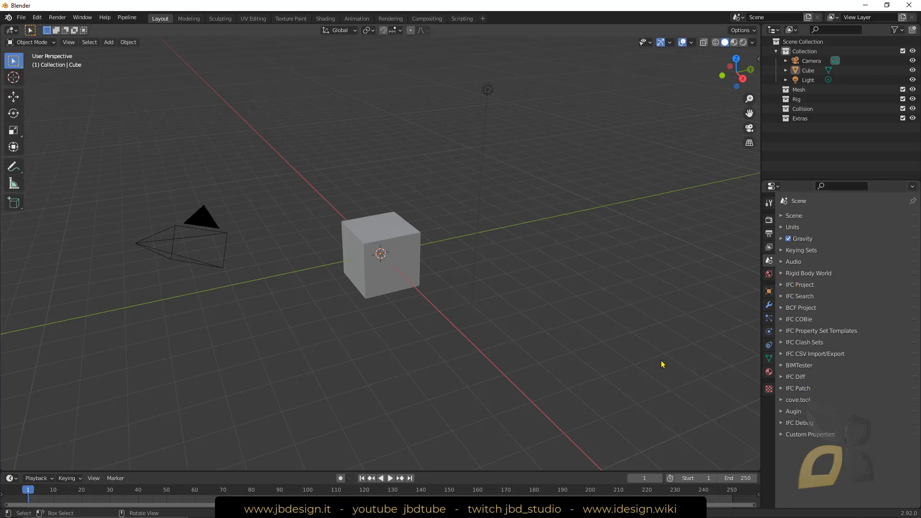
mouse_move(500, 300)
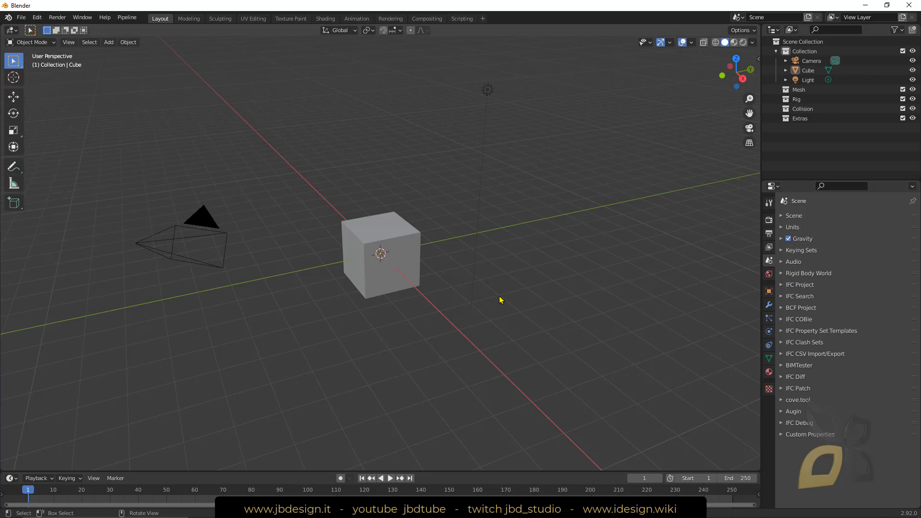
click(381, 253)
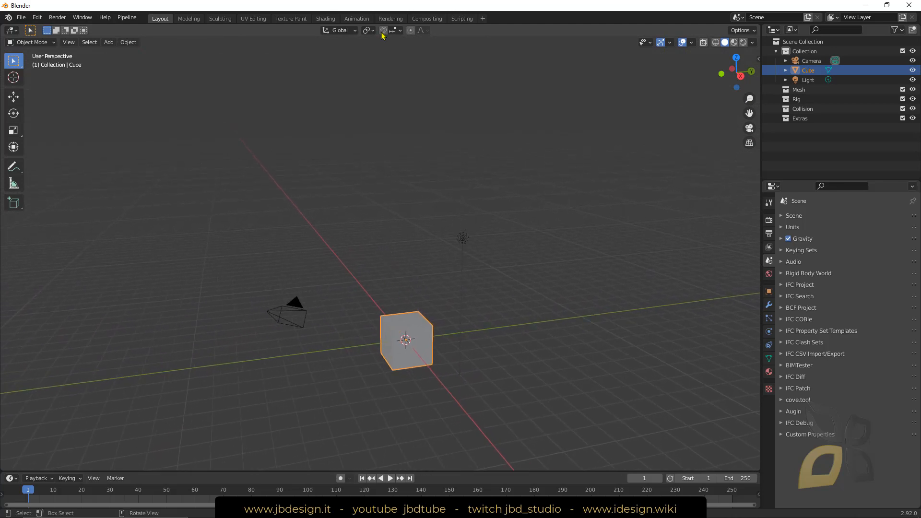
Step: In Edit Mode raise the cube's top face into a tall pillar, extrude and widen a cap, return to Object Mode
click(189, 18)
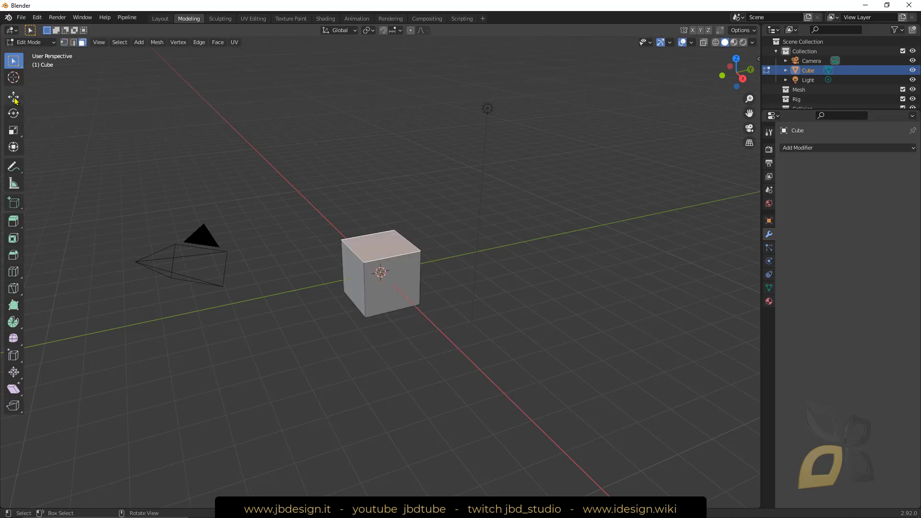
click(13, 96)
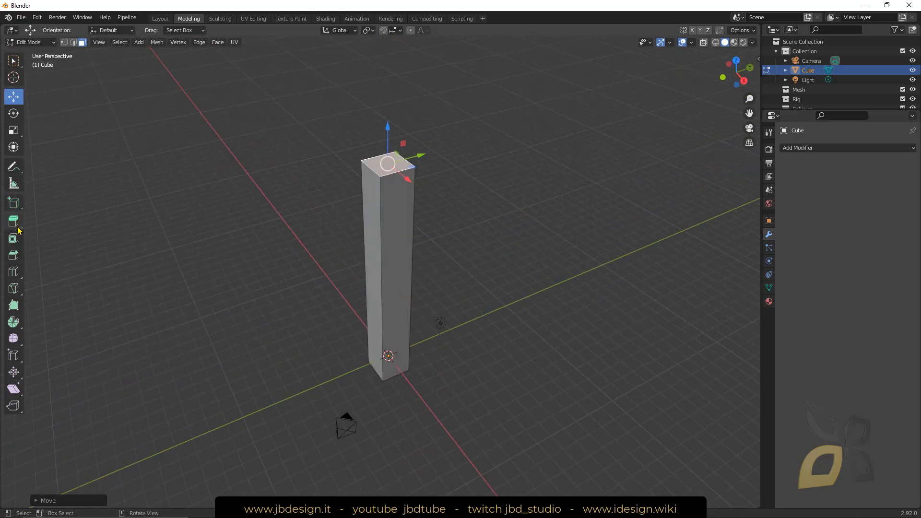
mouse_move(13, 222)
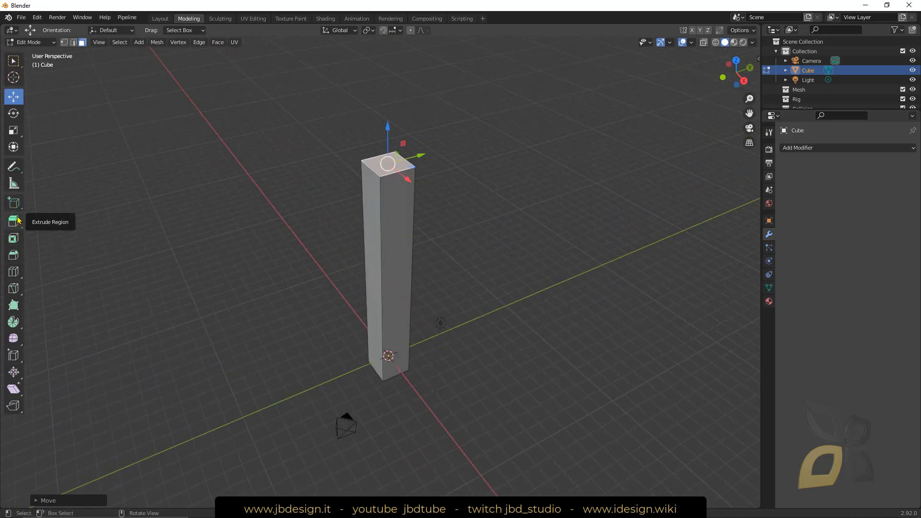
click(12, 221)
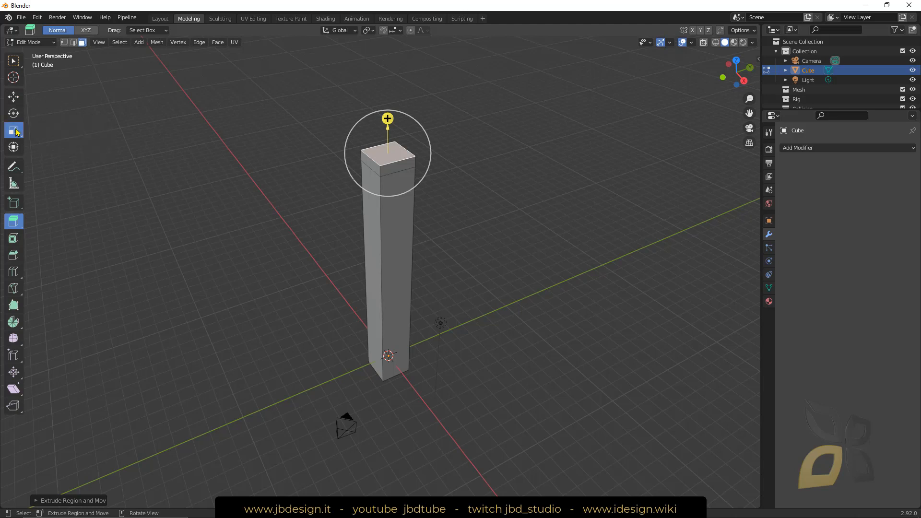
click(12, 130)
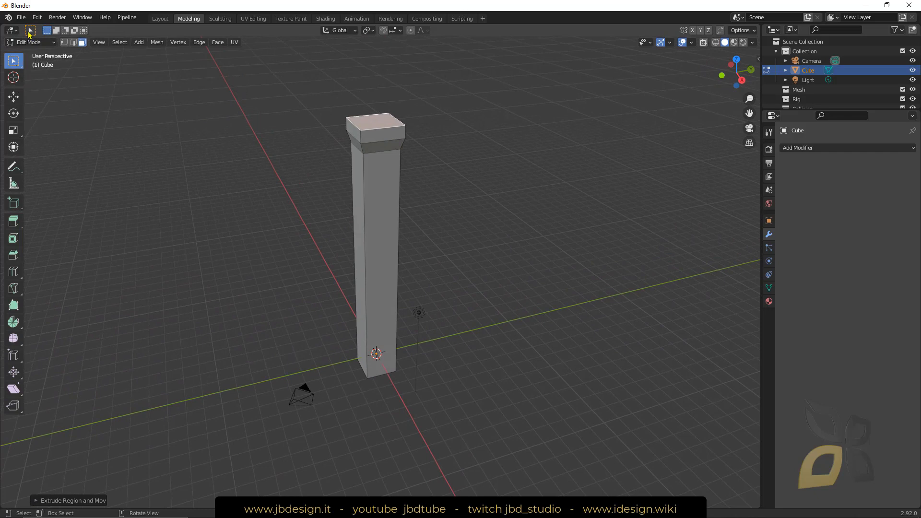
click(160, 18)
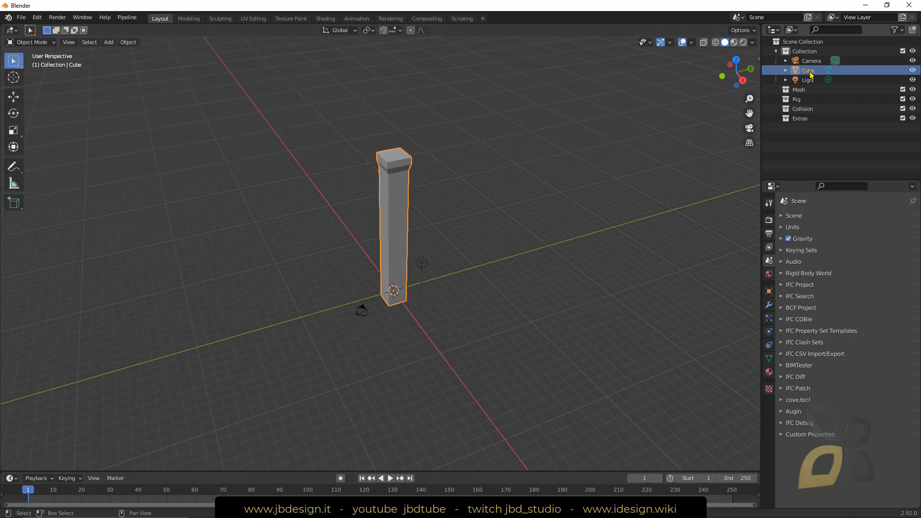
Step: Rename the cube to 'Pillar' in the Outliner and create the IFC project with site, building and ground floor
double_click(809, 70)
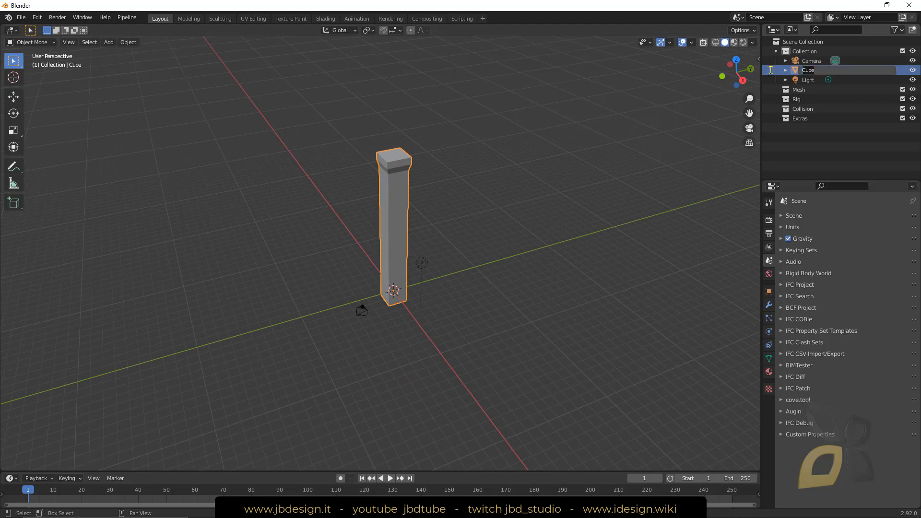
text(Pillar)
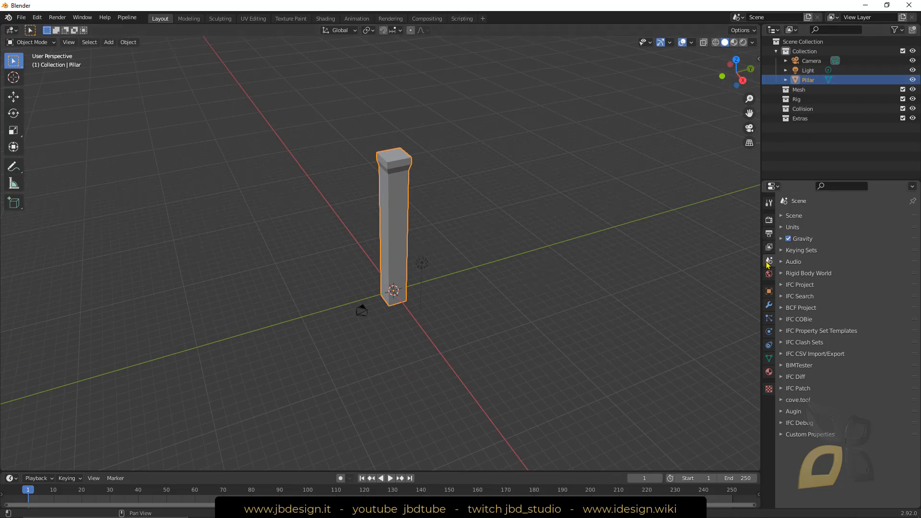
mouse_move(769, 273)
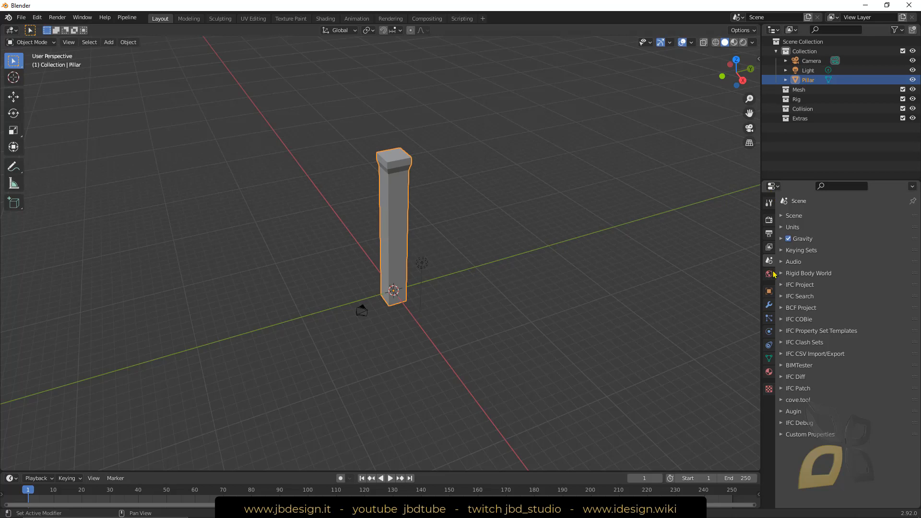
mouse_move(769, 265)
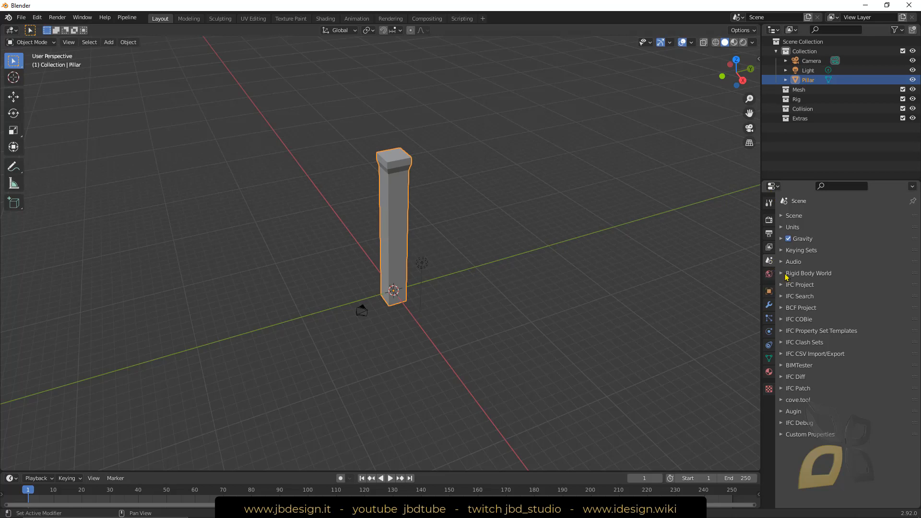
click(782, 284)
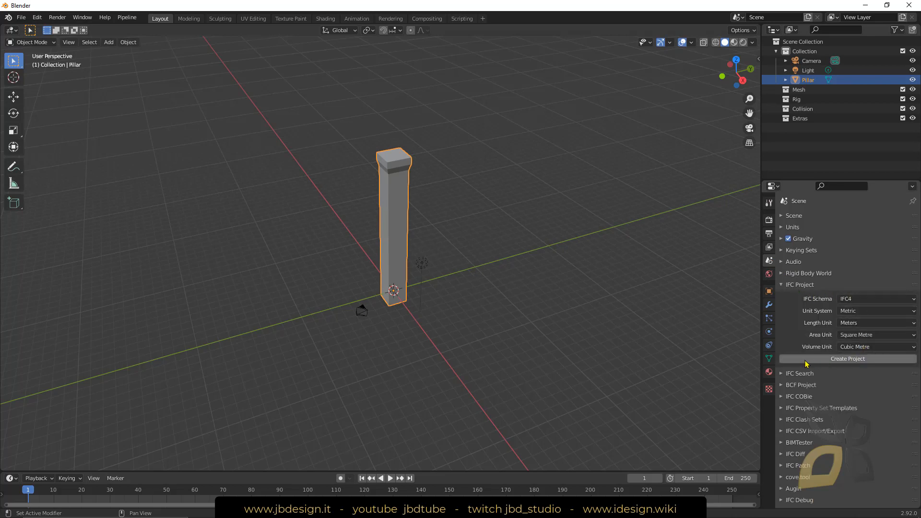
click(847, 358)
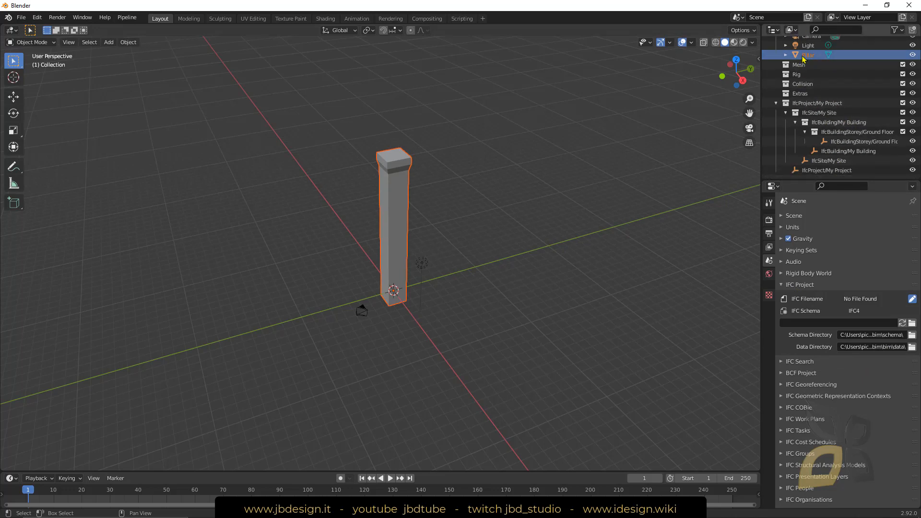
mouse_move(808, 55)
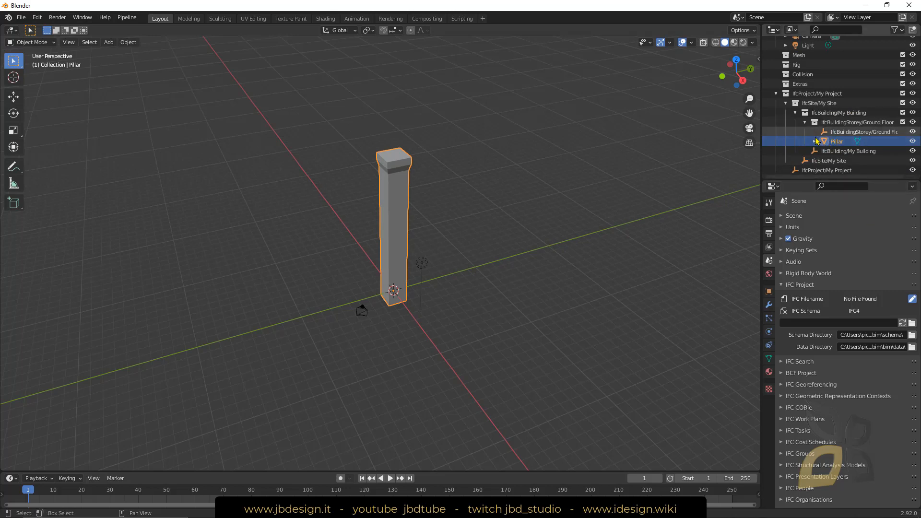
Step: Expand Pillar inside the Ground Floor storey collection of the IFC hierarchy
click(816, 142)
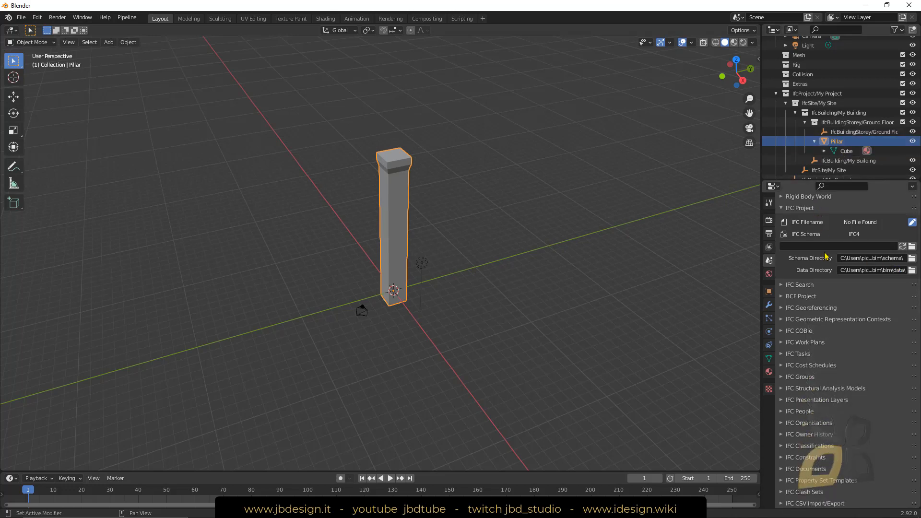
click(769, 293)
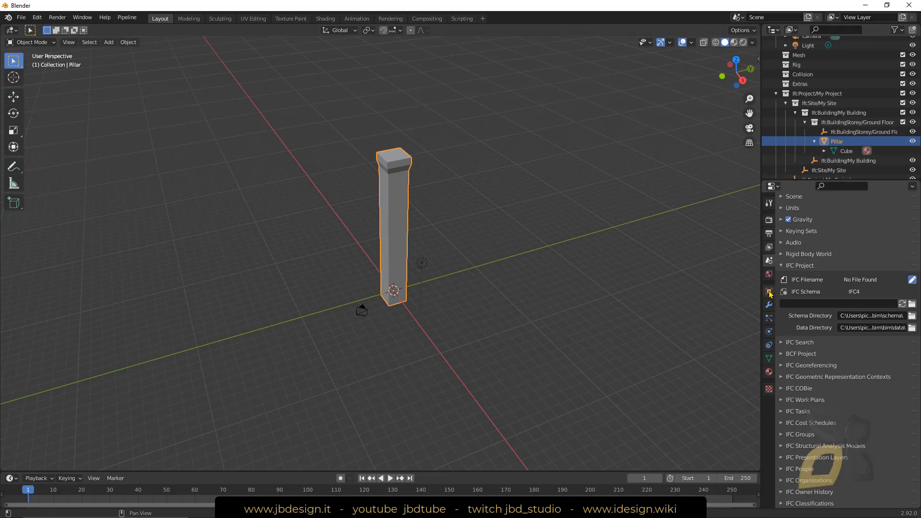
Step: Assign the IfcColumn class with predefined type COLUMN to Pillar from its Object properties
click(768, 290)
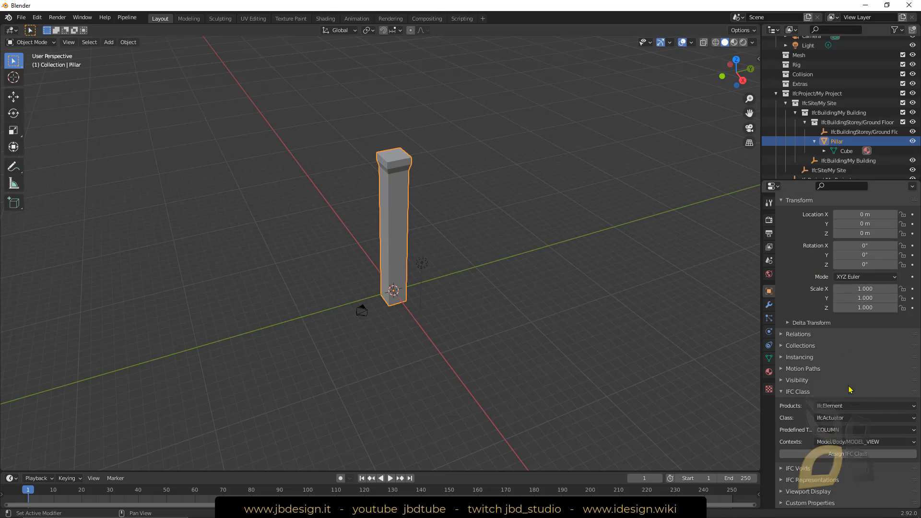
mouse_move(810, 448)
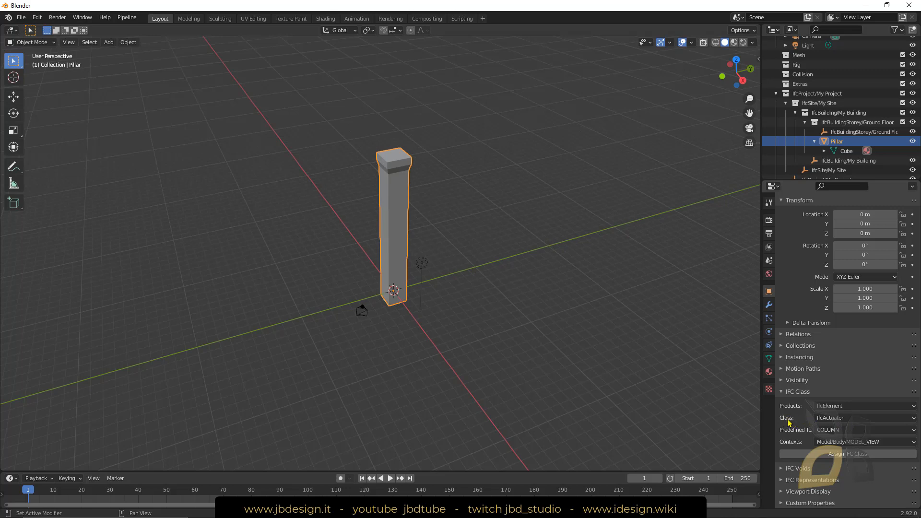
click(863, 417)
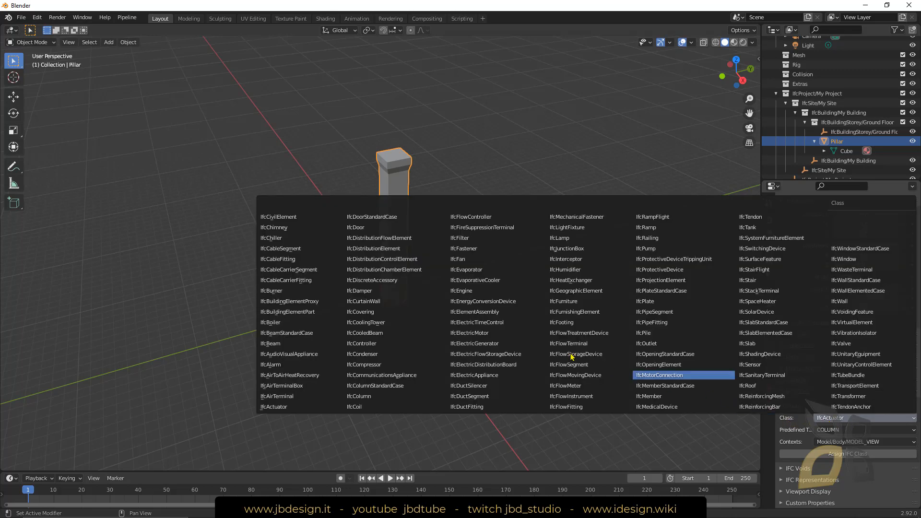
mouse_move(394, 311)
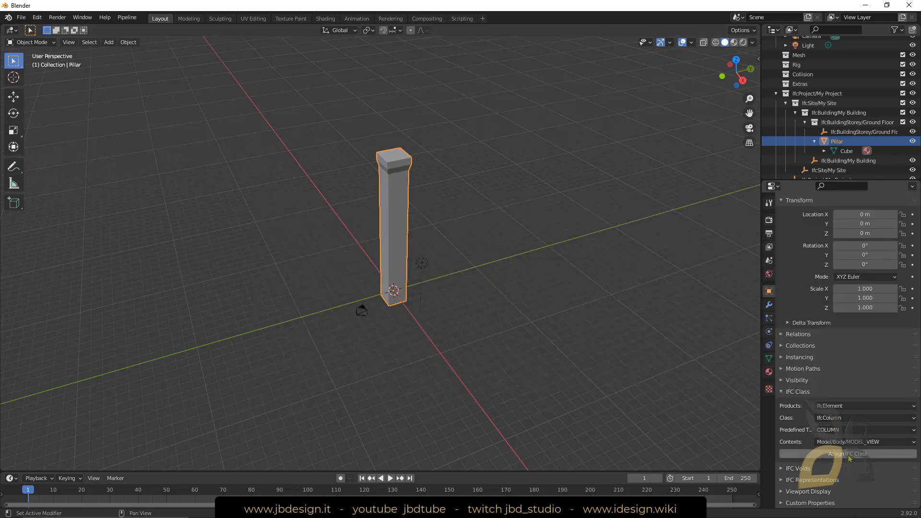
click(847, 454)
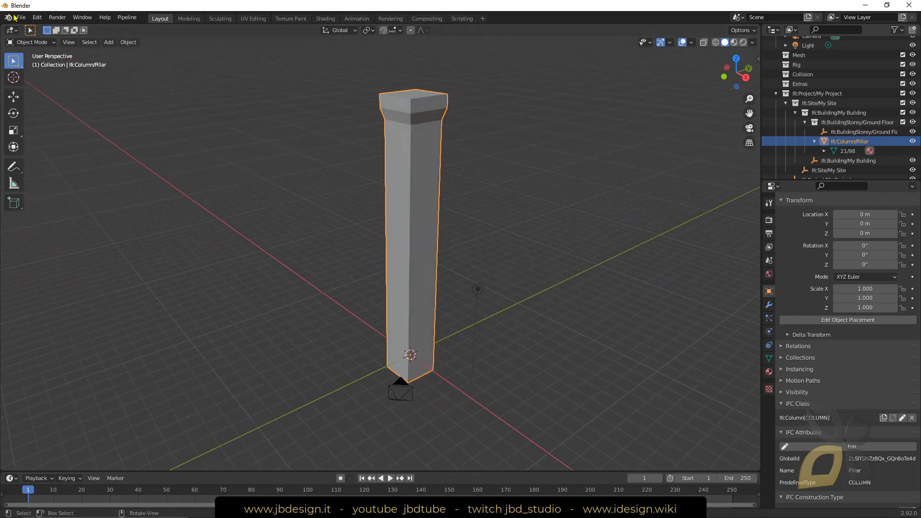
click(20, 17)
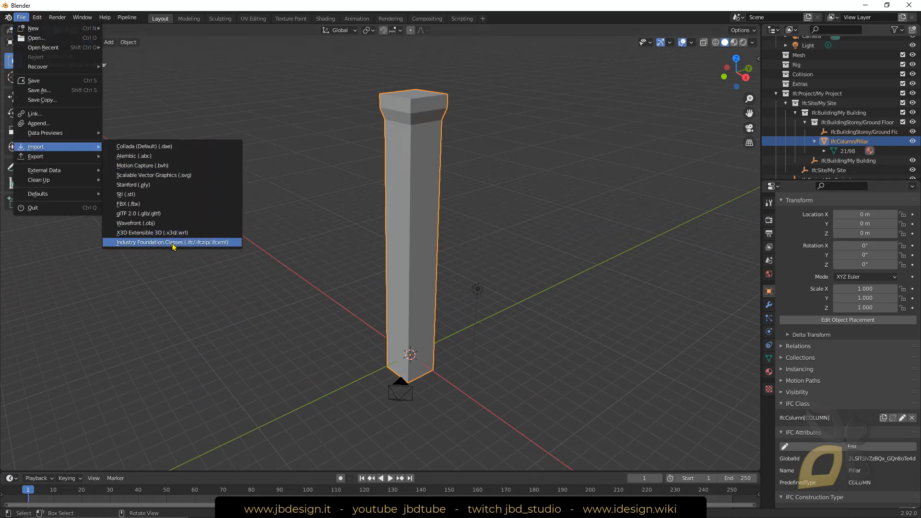
mouse_move(172, 242)
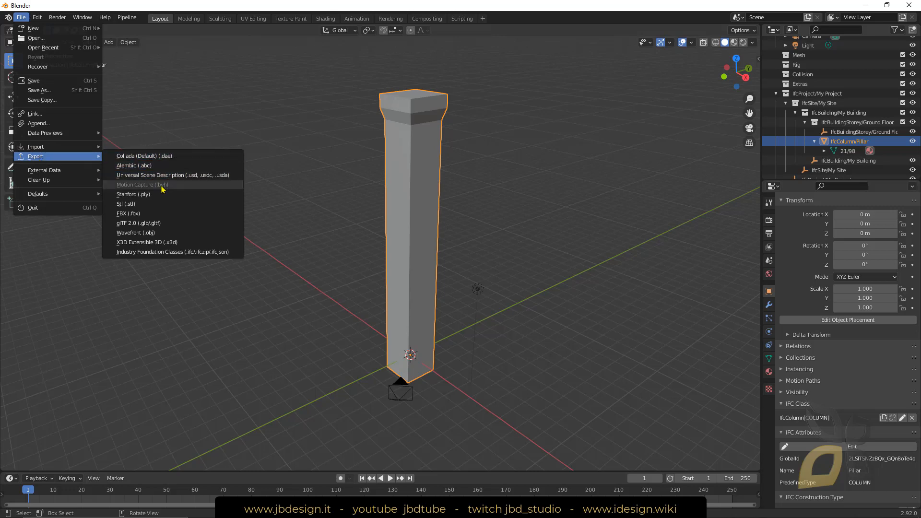
mouse_move(147, 242)
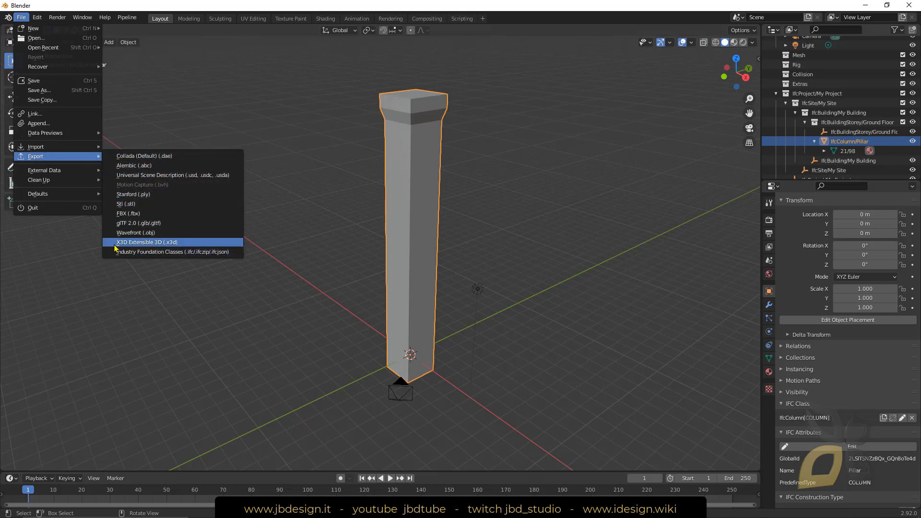
mouse_move(173, 251)
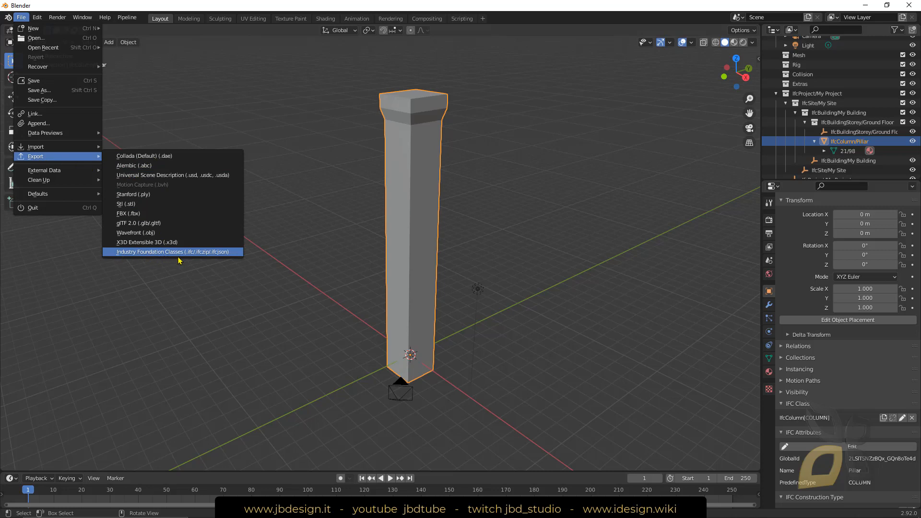
Step: Export the project as IFC to the Downloads folder under the name CustomPillar.ifc
click(172, 251)
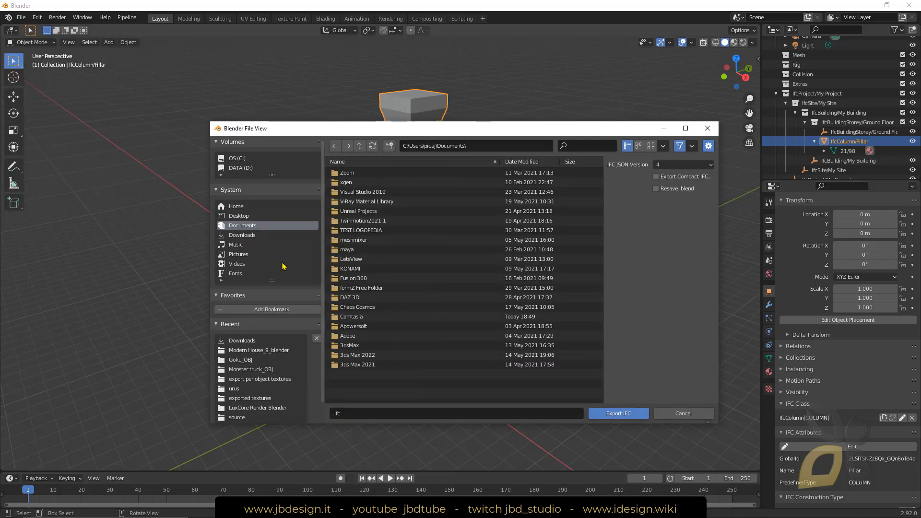
click(240, 167)
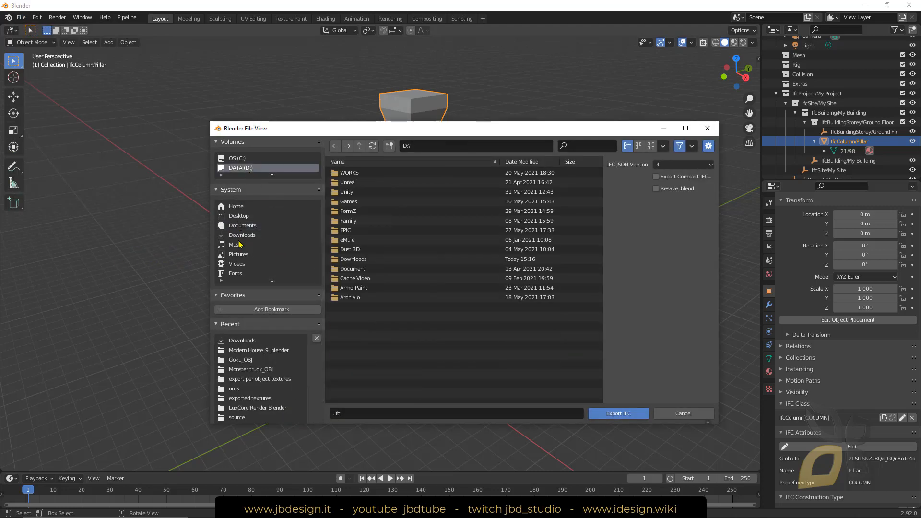
click(242, 234)
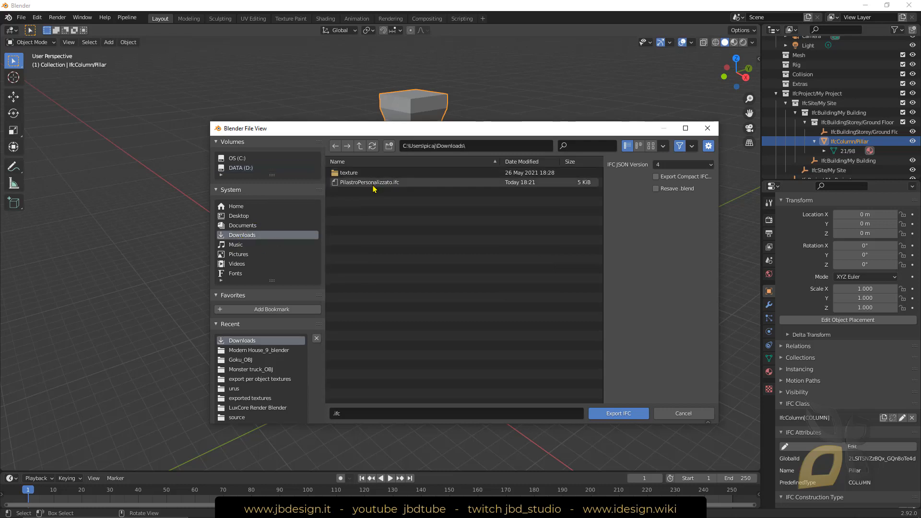
click(368, 183)
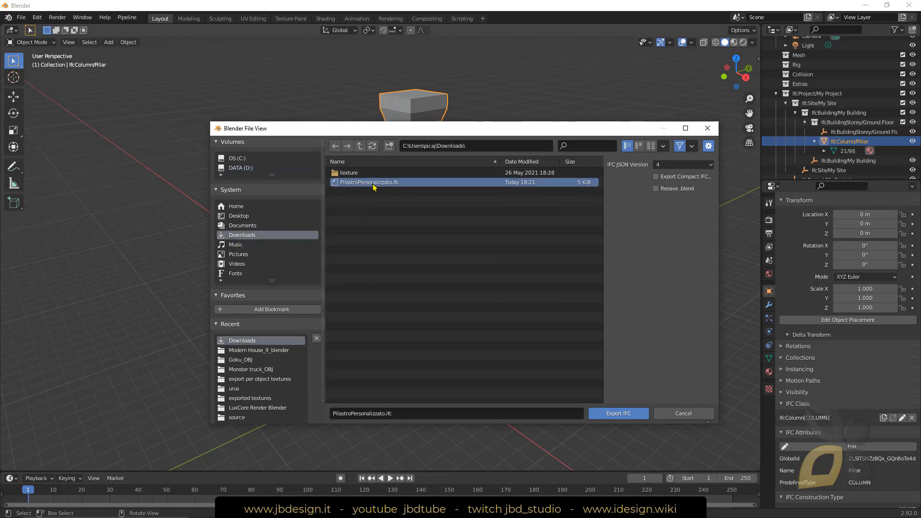
click(383, 413)
text(Pillar)
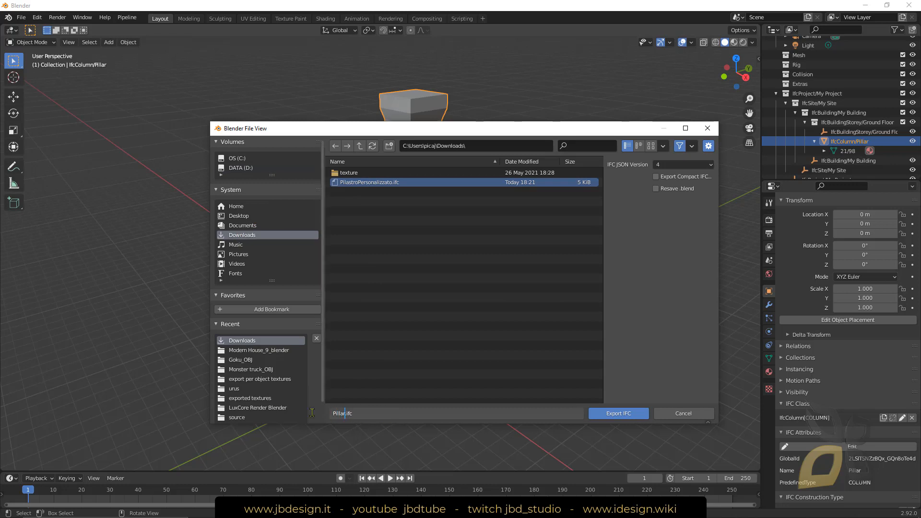
text(Custom)
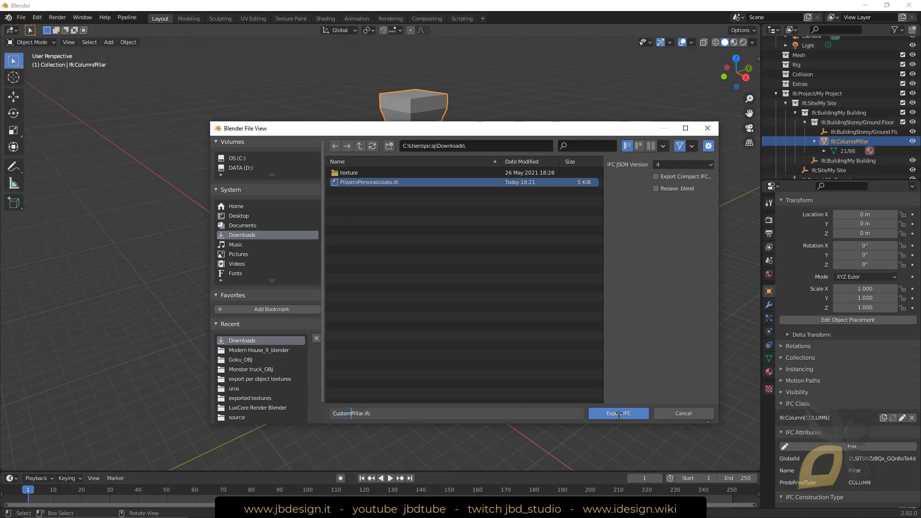
click(617, 413)
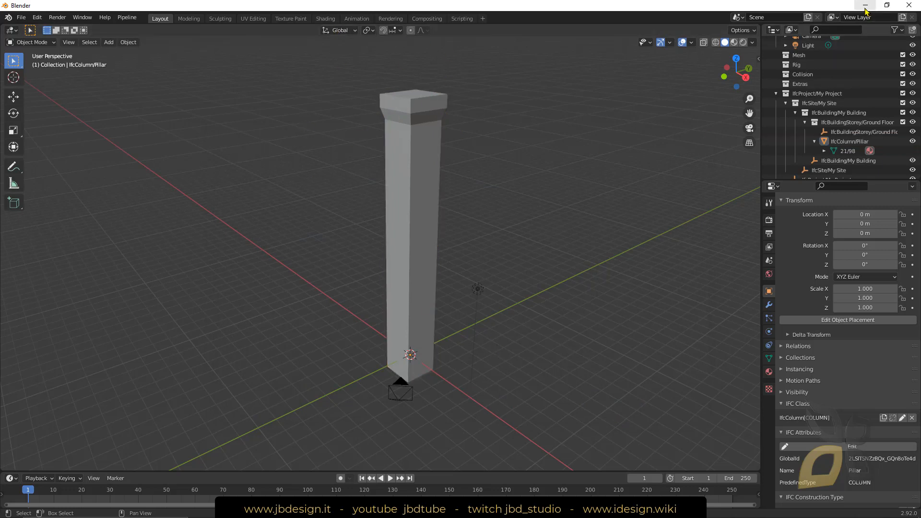
Step: Minimize Blender to return to the desktop with CustomPillar.ifc saved
click(864, 9)
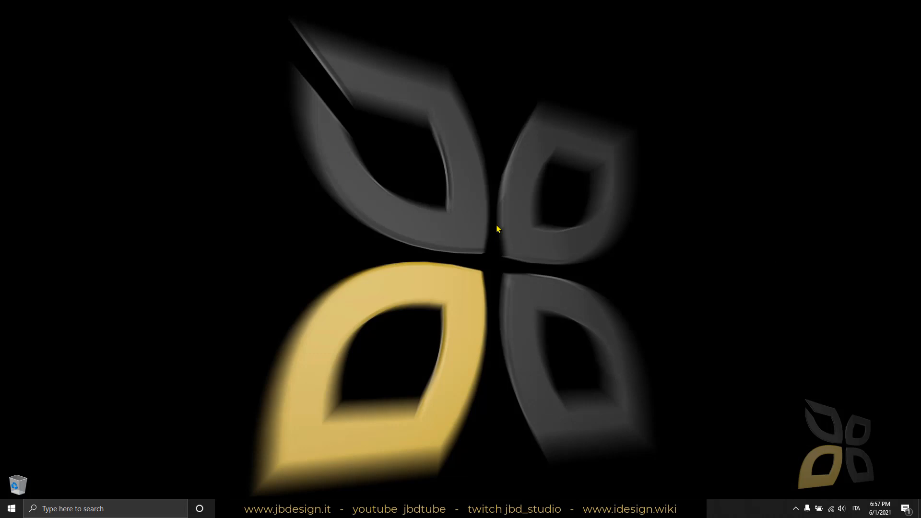
mouse_move(417, 321)
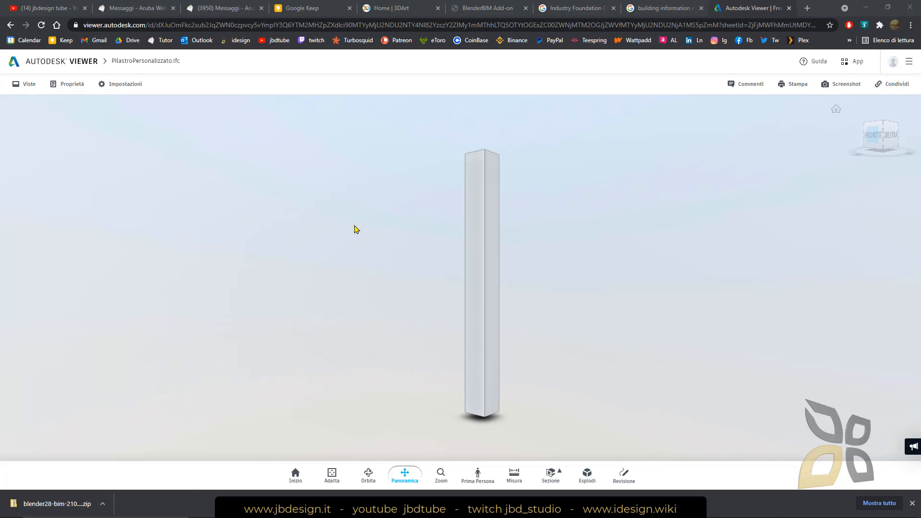
mouse_move(56, 63)
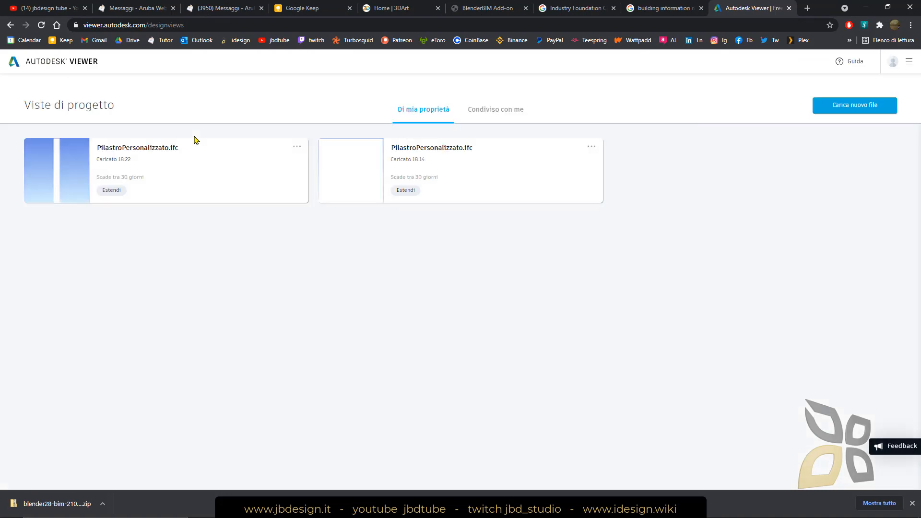
mouse_move(235, 179)
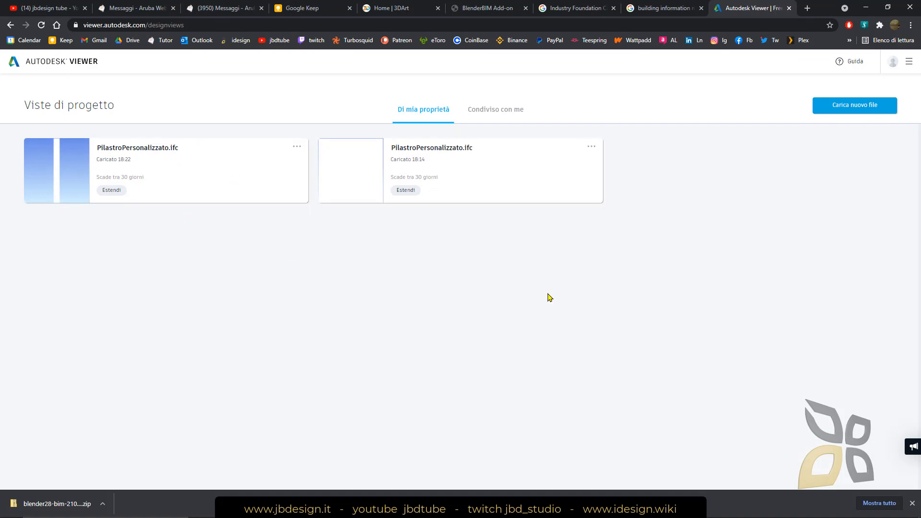
Step: Upload CustomPillar.ifc from Downloads via Carica nuovo file, leaving it processing while switching to YouTube
click(854, 105)
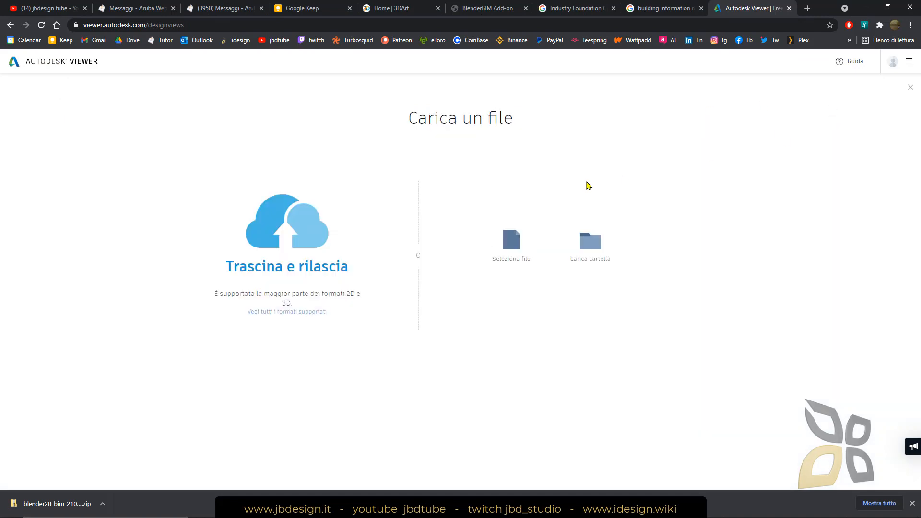
click(510, 243)
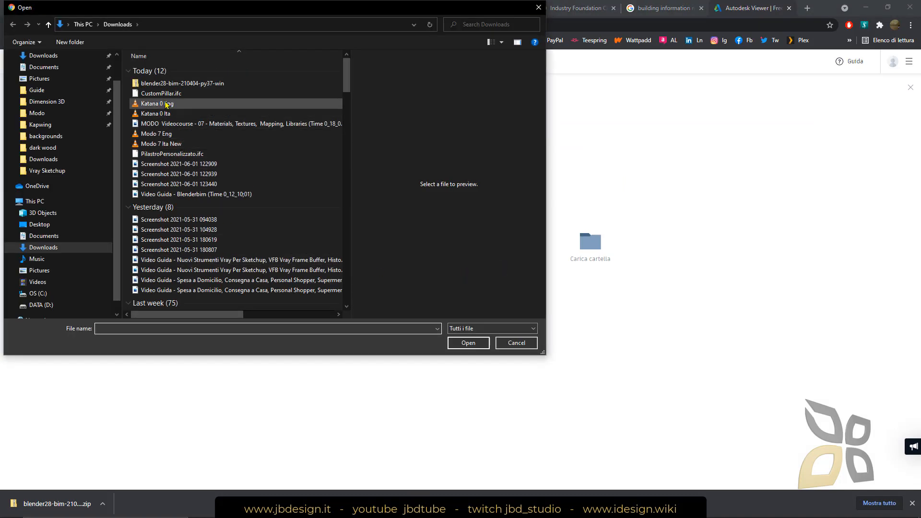
click(161, 93)
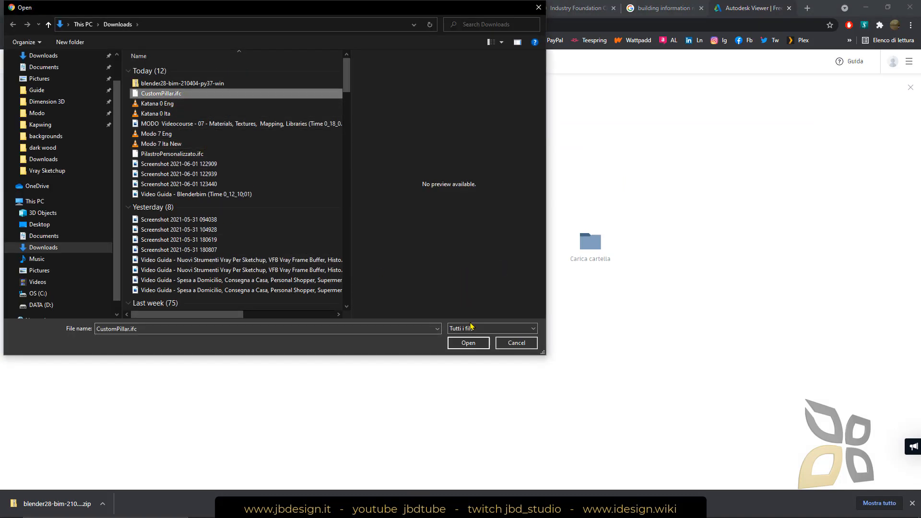
click(467, 342)
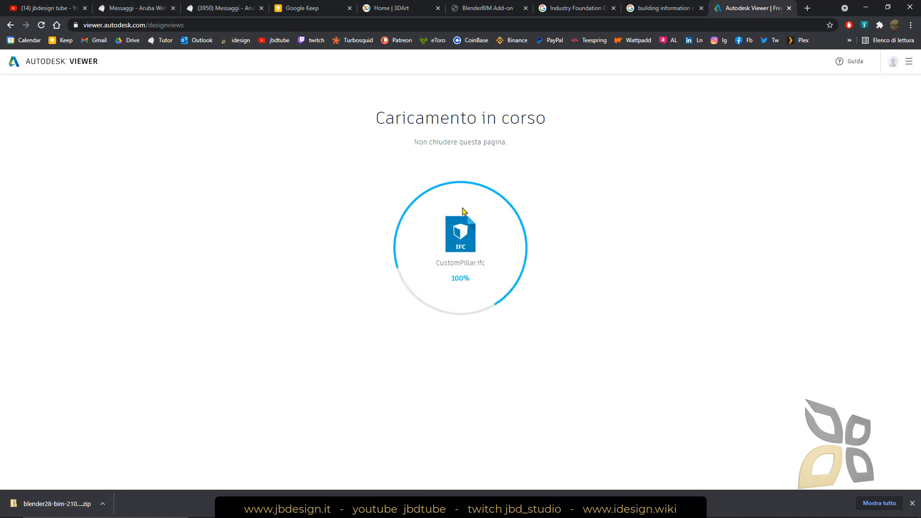
mouse_move(375, 183)
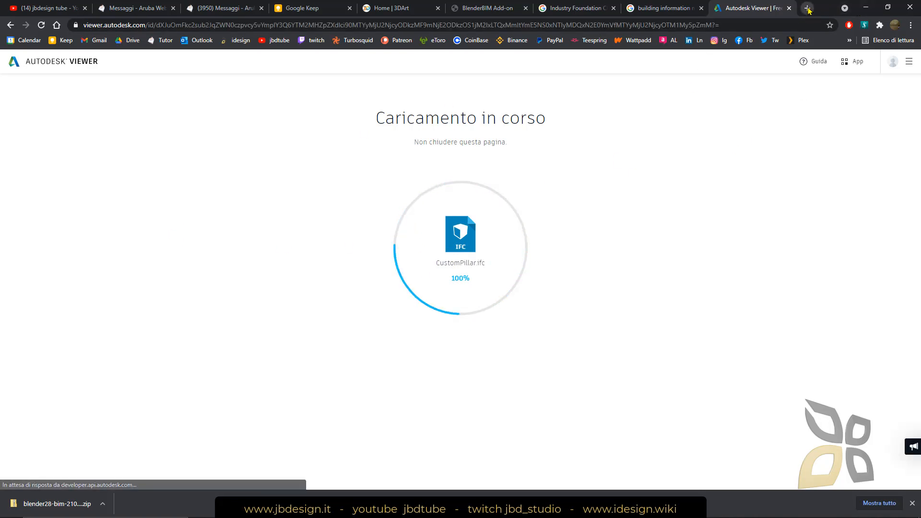
click(808, 8)
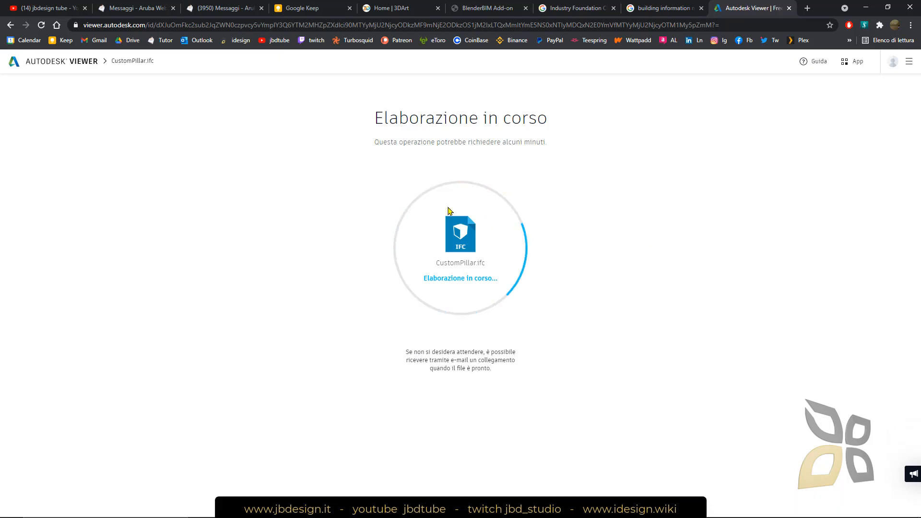
click(41, 8)
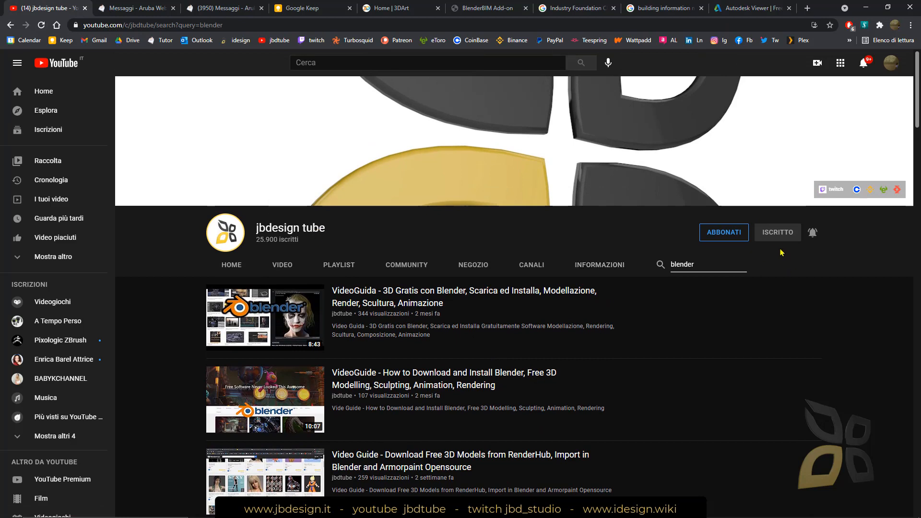
mouse_move(722, 245)
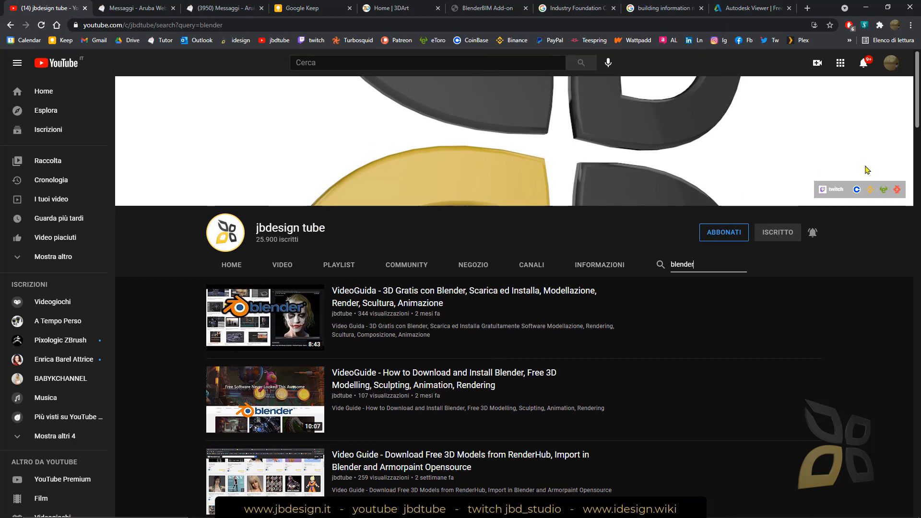
mouse_move(851, 190)
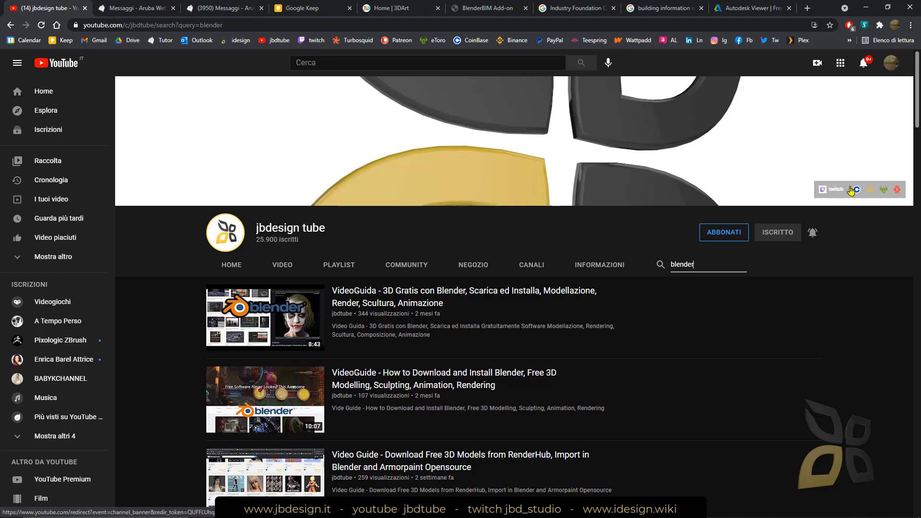
Step: Tour the channel's Informazioni, Negozio, Community, Playlist and Video pages, then return to the viewer
click(598, 265)
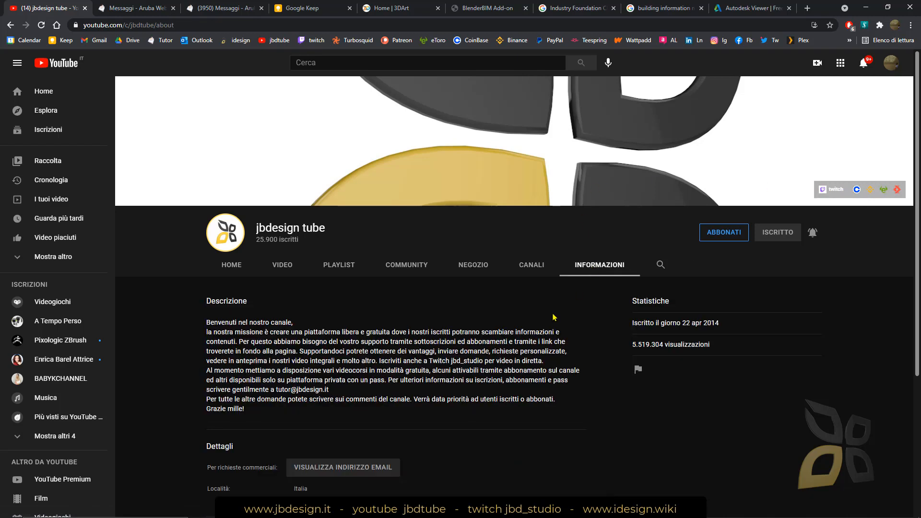
scroll(down, 3)
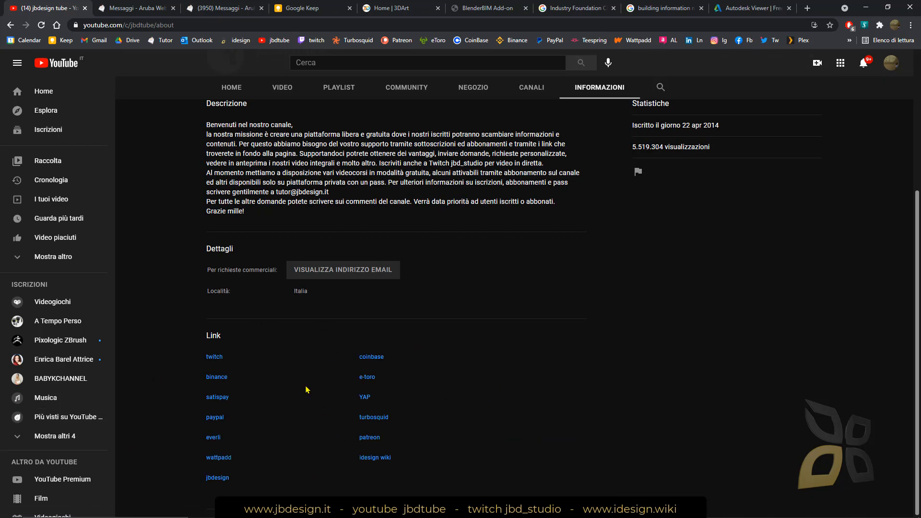
click(472, 265)
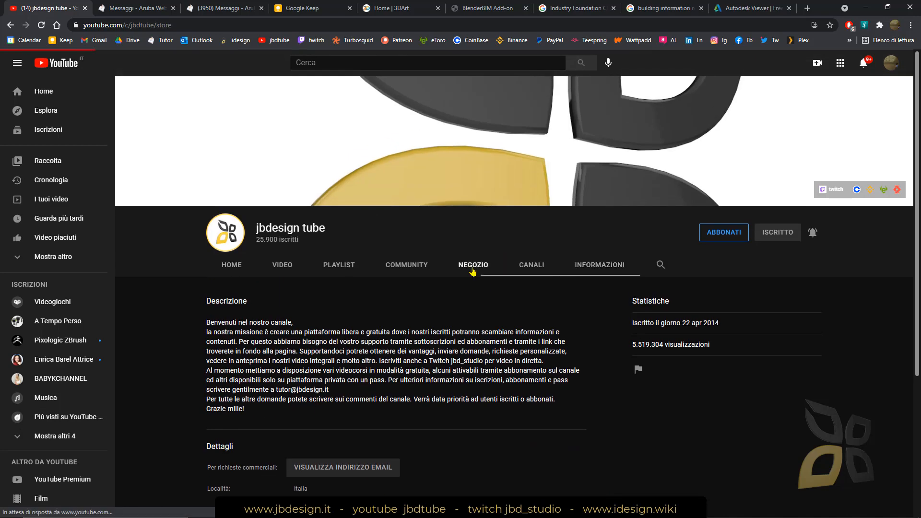
click(406, 265)
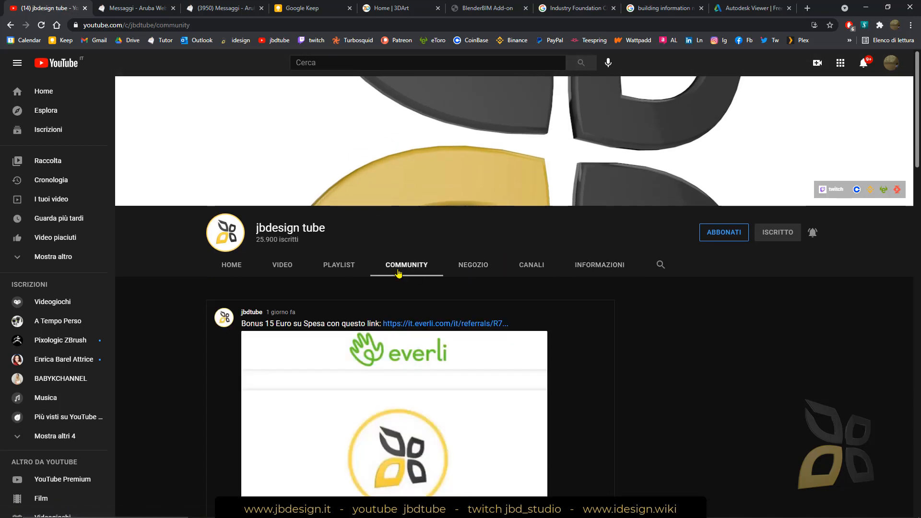
click(339, 265)
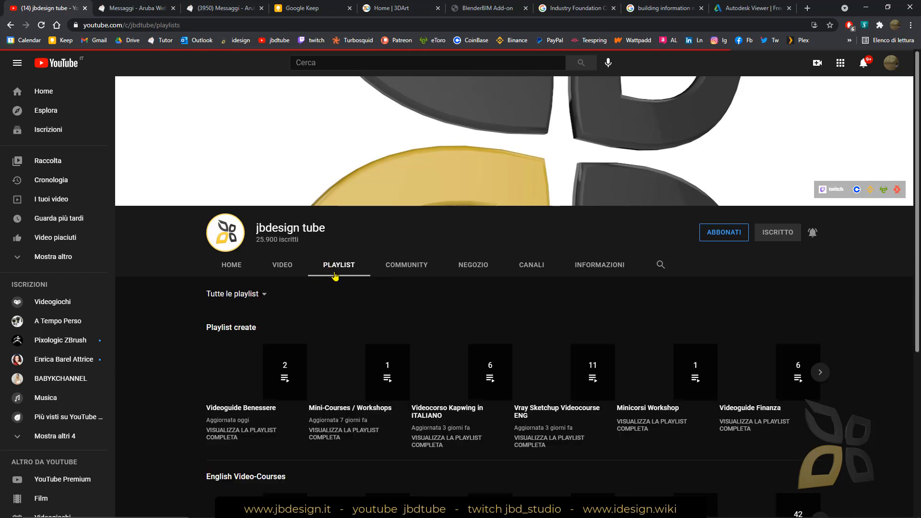
scroll(down, 3)
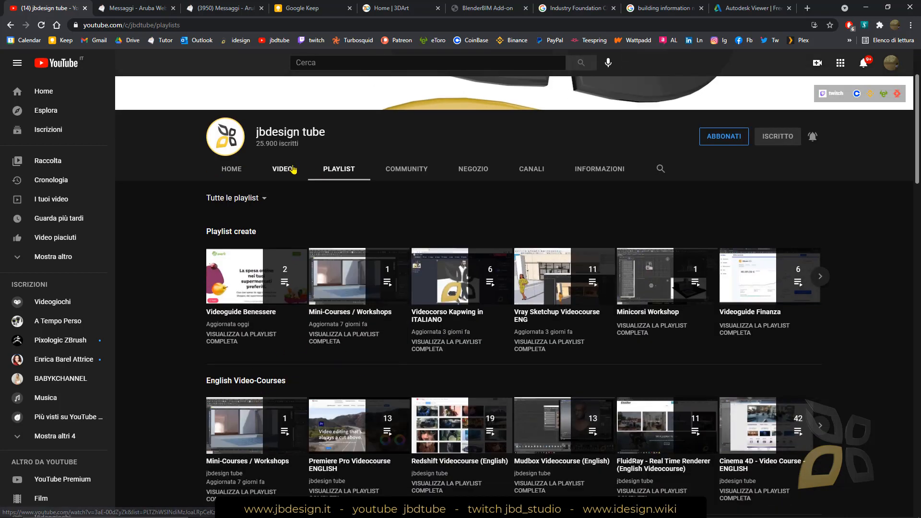
click(282, 169)
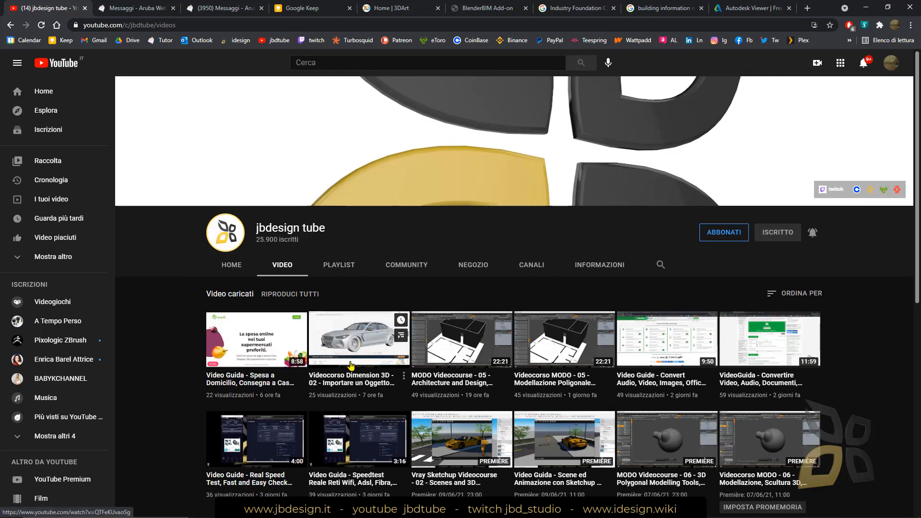
click(752, 8)
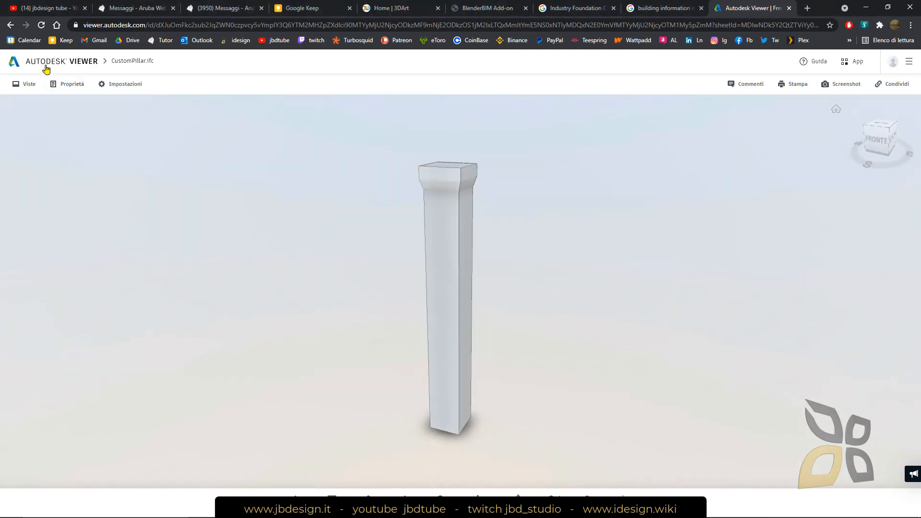
Step: Open the model sheet from Viste and scroll its Proprietà to the BlenderBIM IFC details, then return to YouTube
click(28, 84)
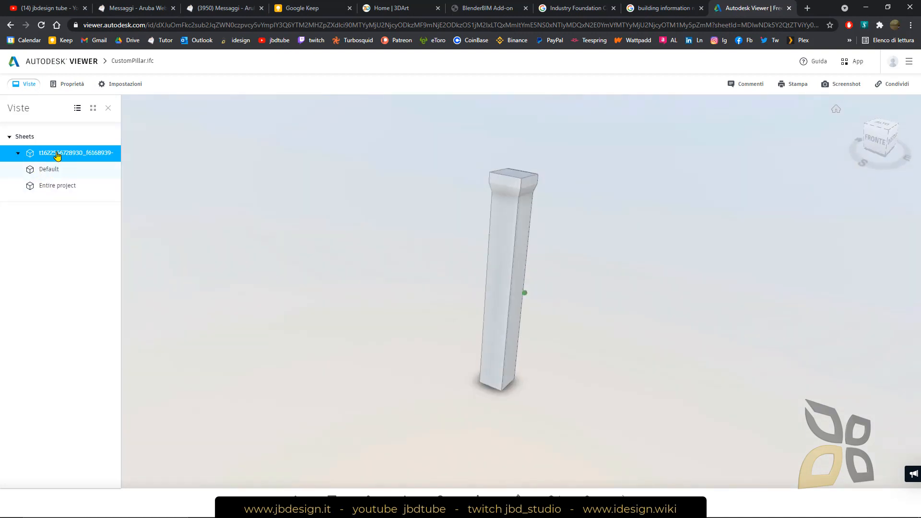
click(72, 84)
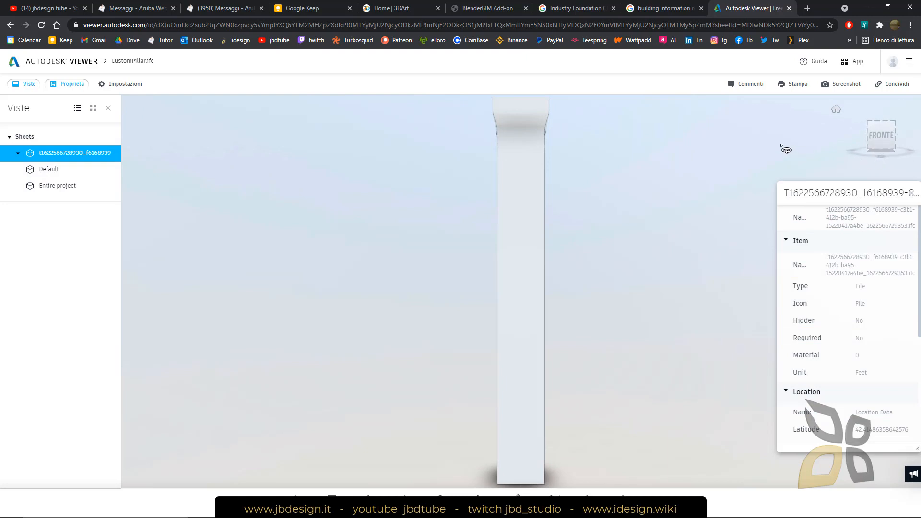
mouse_move(762, 167)
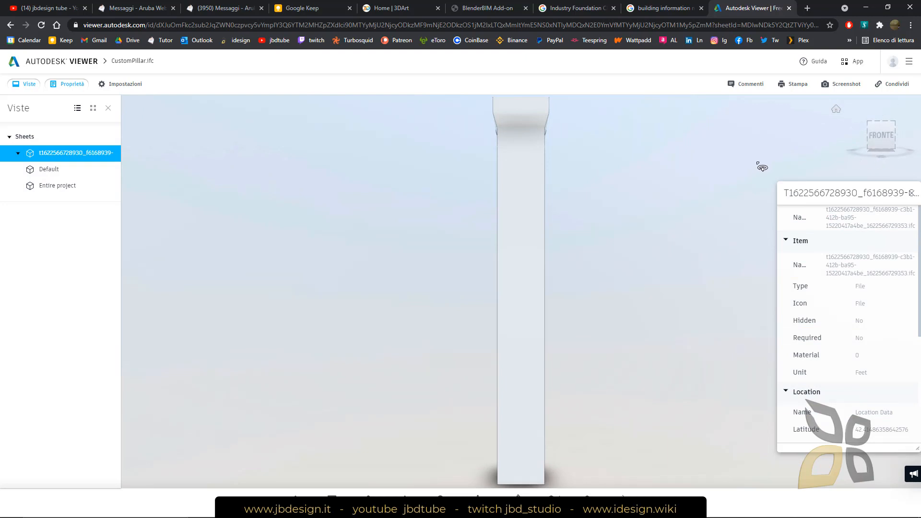
mouse_move(778, 131)
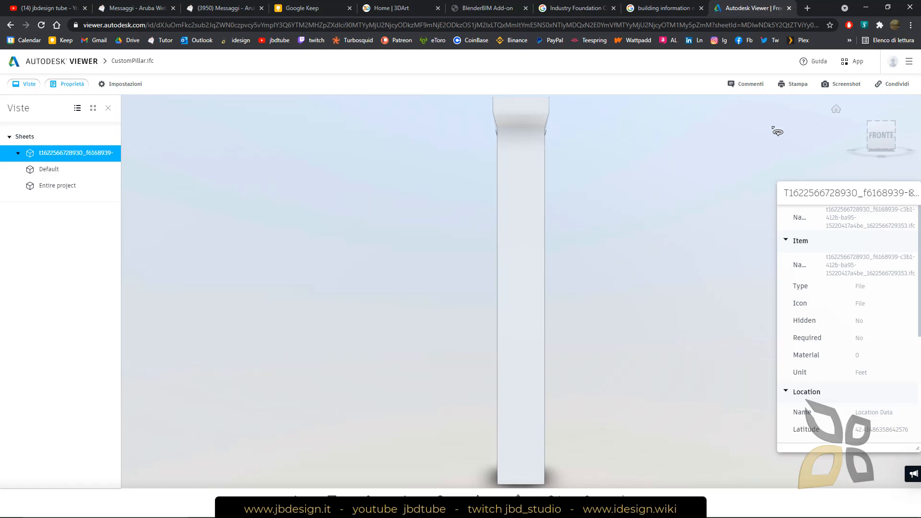
mouse_move(497, 261)
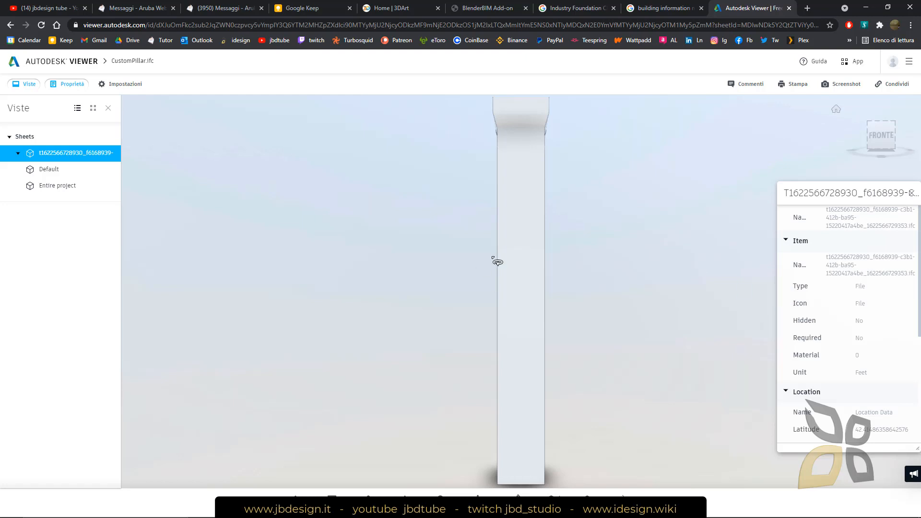
scroll(down, 3)
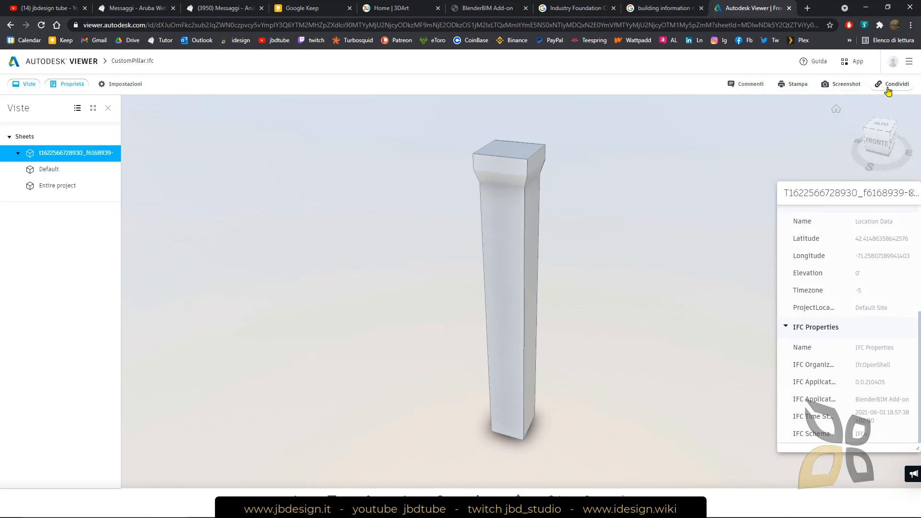
mouse_move(892, 89)
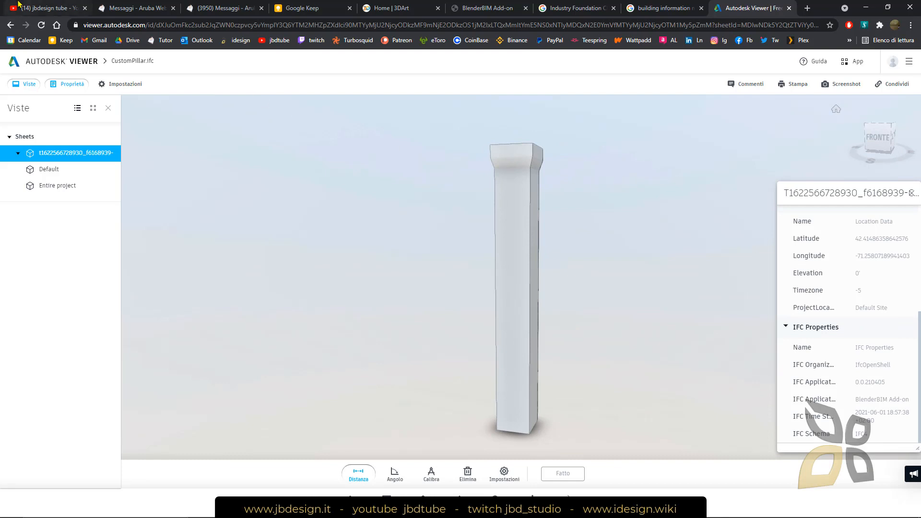
click(44, 8)
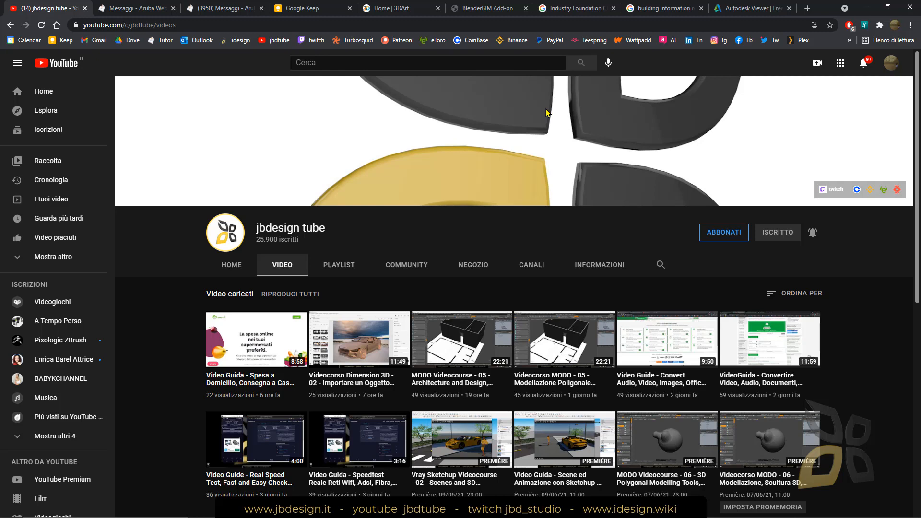
mouse_move(479, 25)
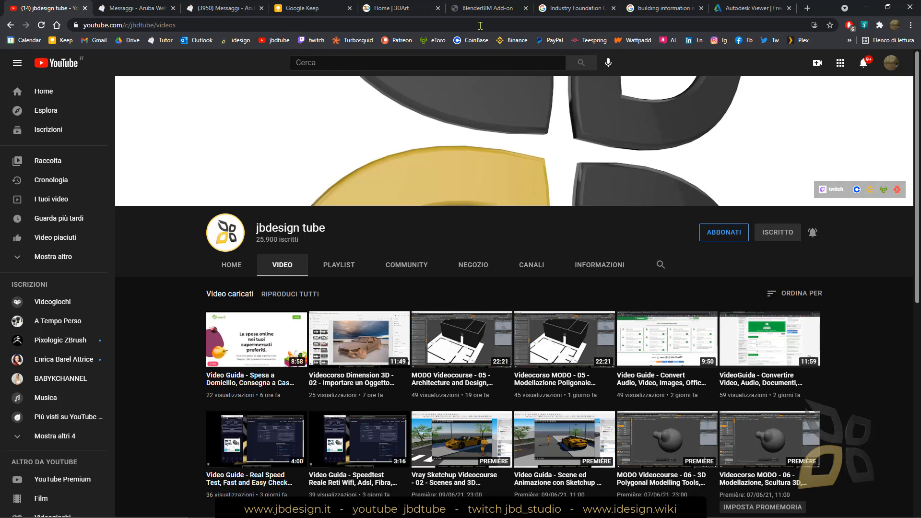